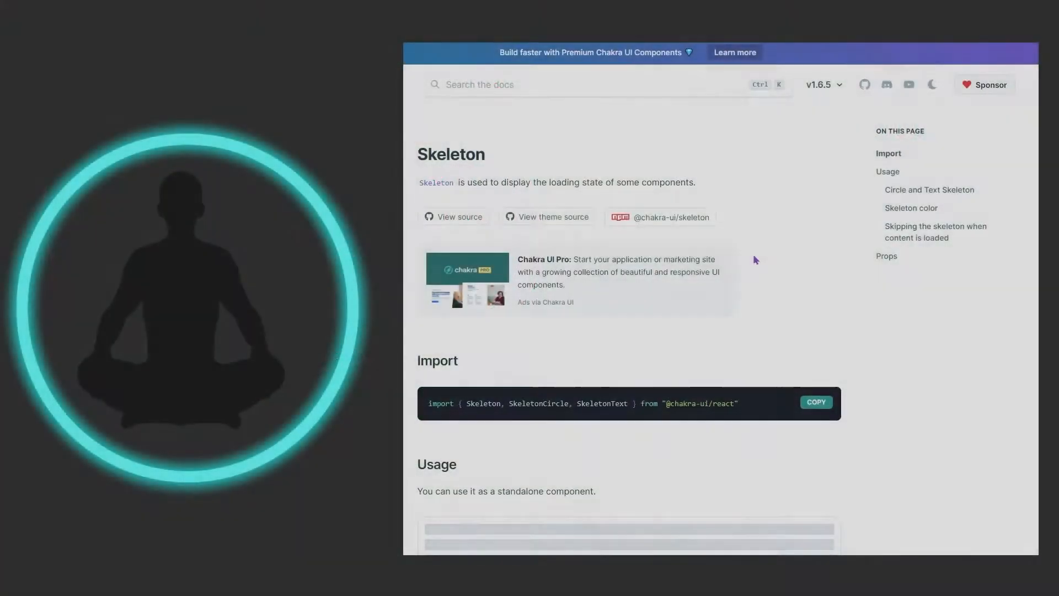
pyautogui.moveTo(575, 194)
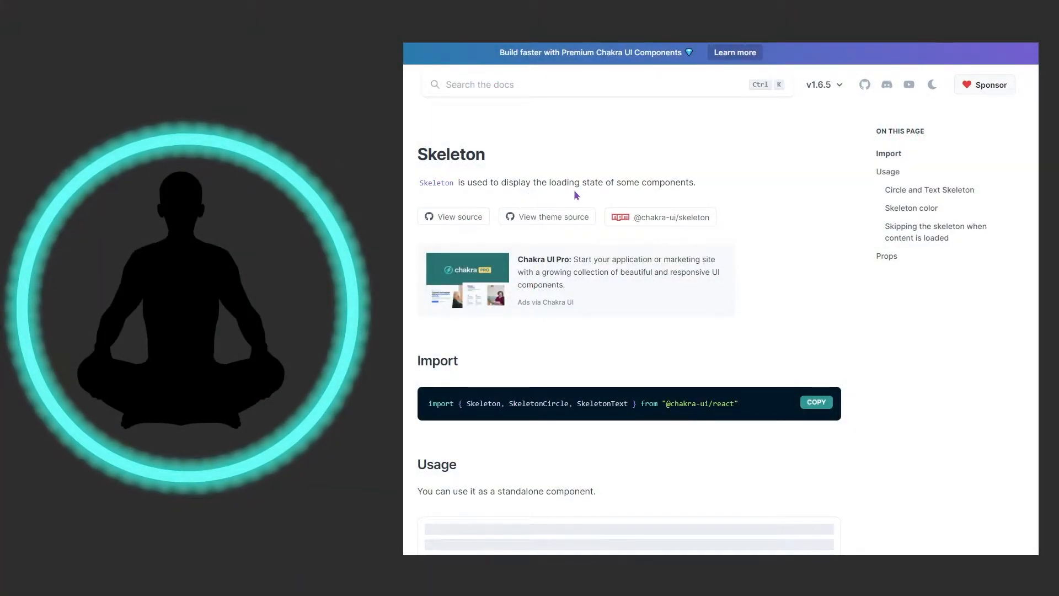
pyautogui.moveTo(824, 243)
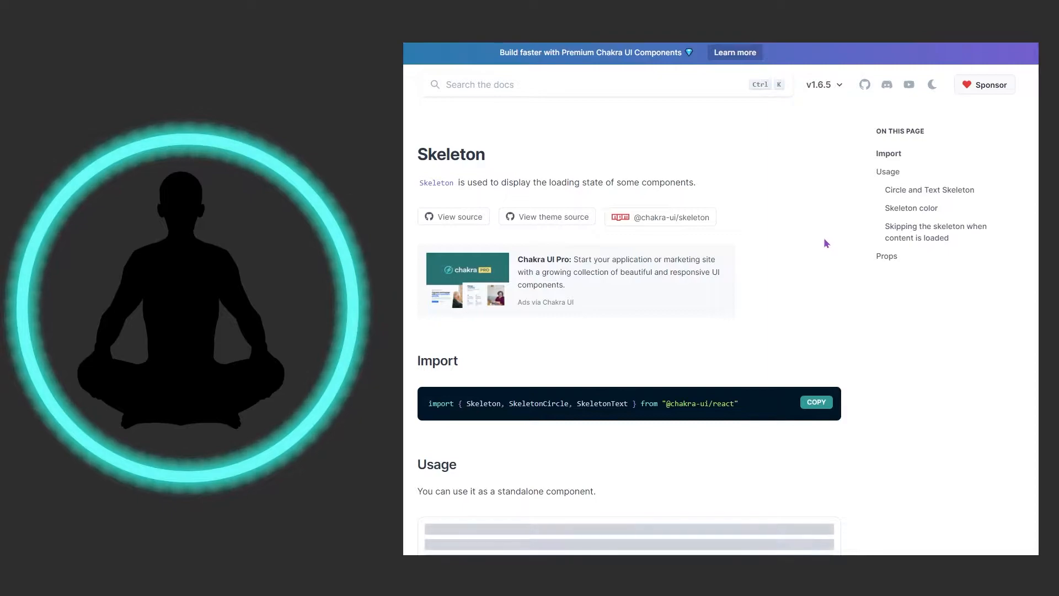
# Scroll the Skeleton docs page down to the Import statement and Usage example.
pyautogui.scroll(-3)
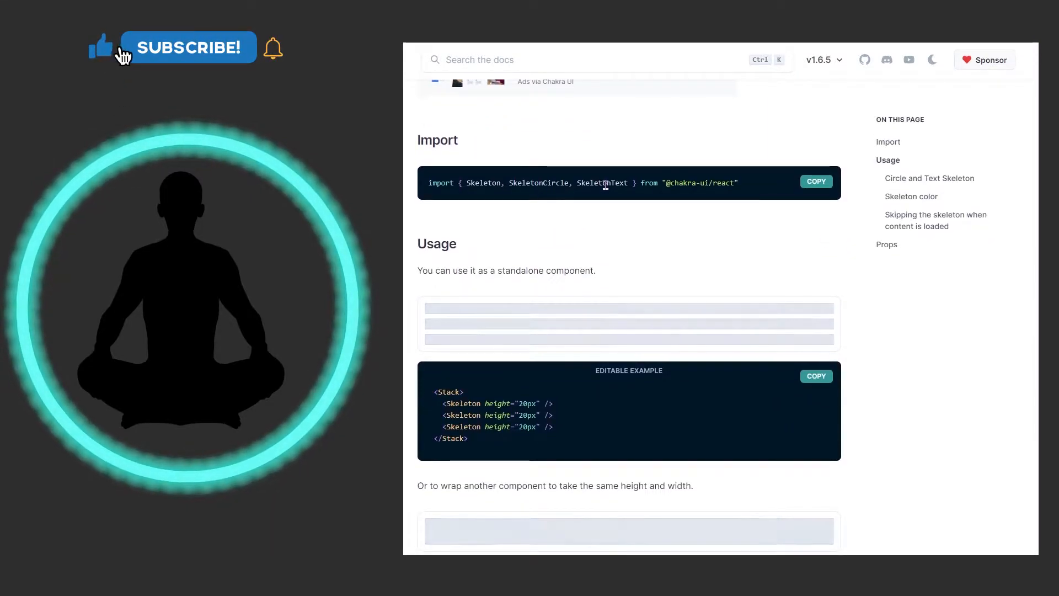
pyautogui.click(189, 47)
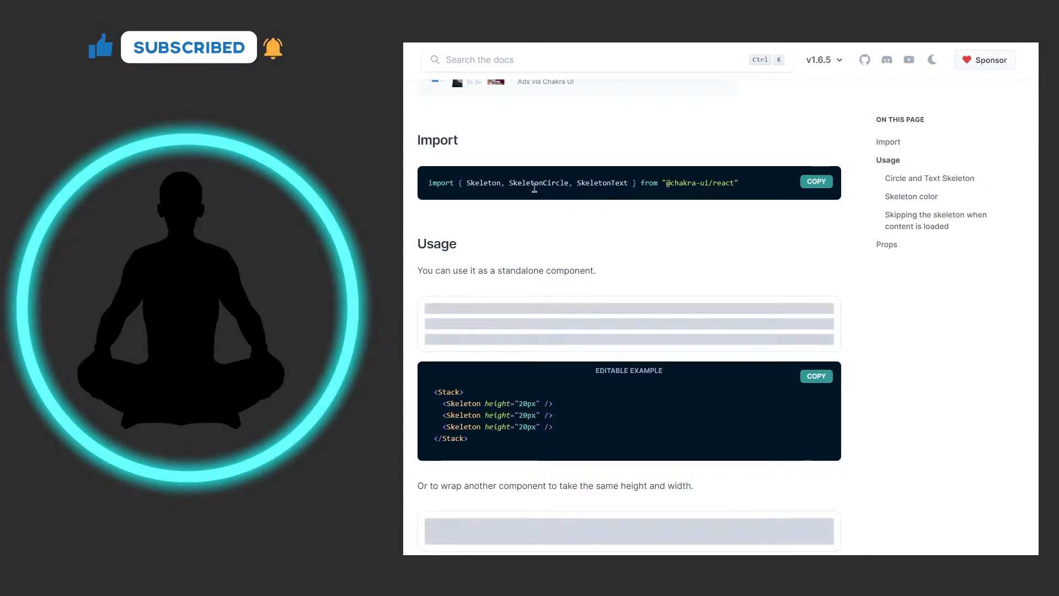
pyautogui.moveTo(575, 214)
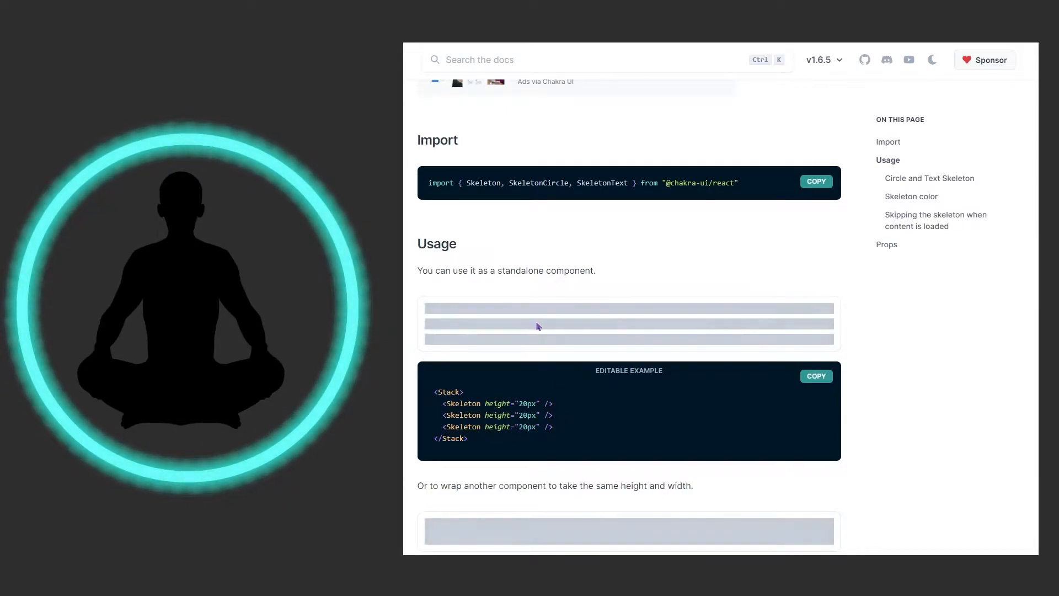
pyautogui.moveTo(480, 311)
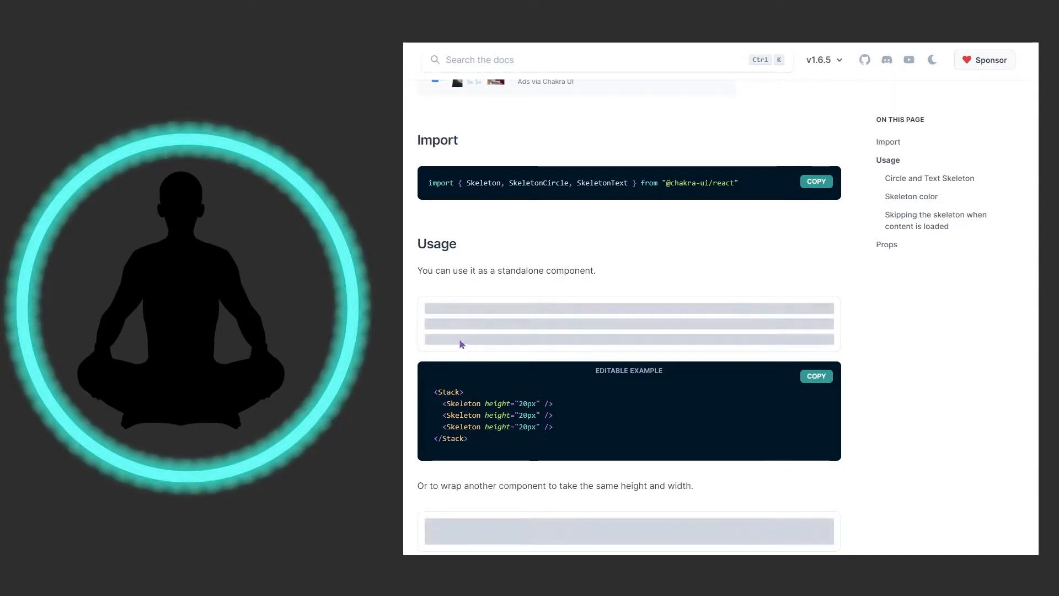
pyautogui.moveTo(447, 313)
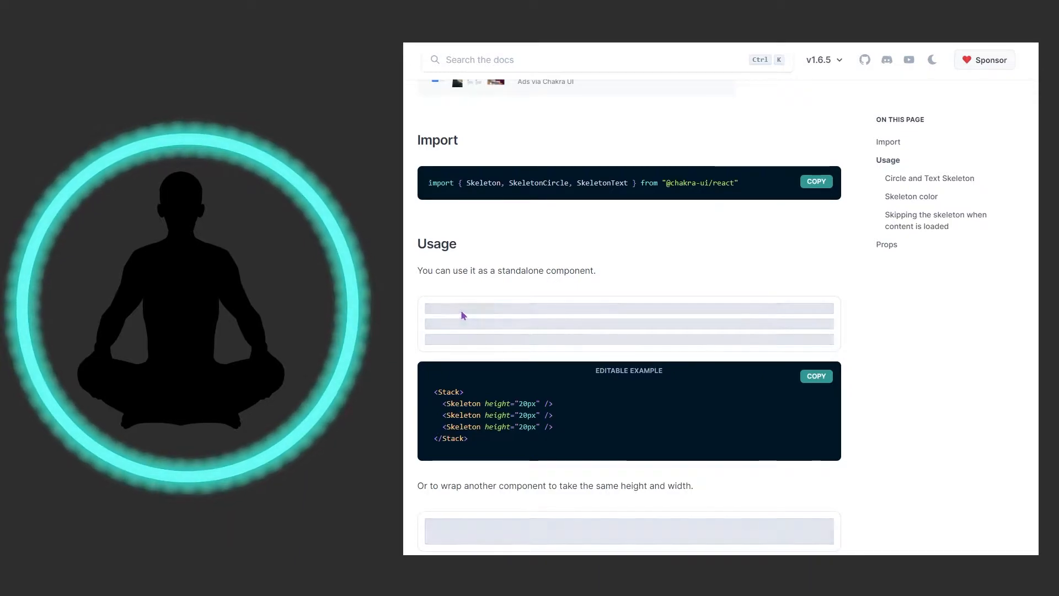
# Scroll past the wrapped-content and remote-data Card examples to the Circle and Text Skeleton section.
pyautogui.scroll(-3)
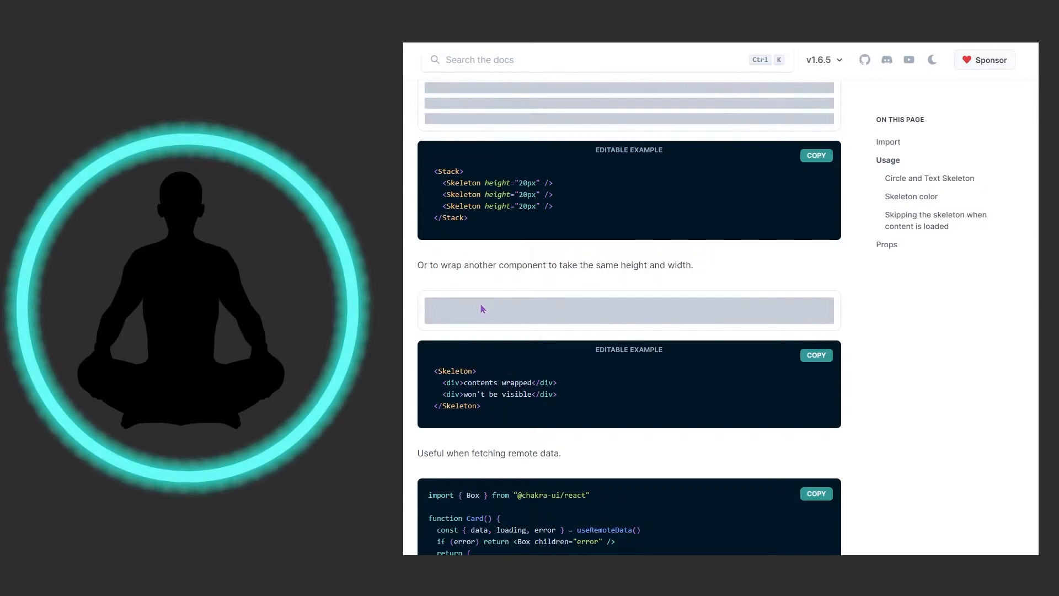
pyautogui.moveTo(476, 417)
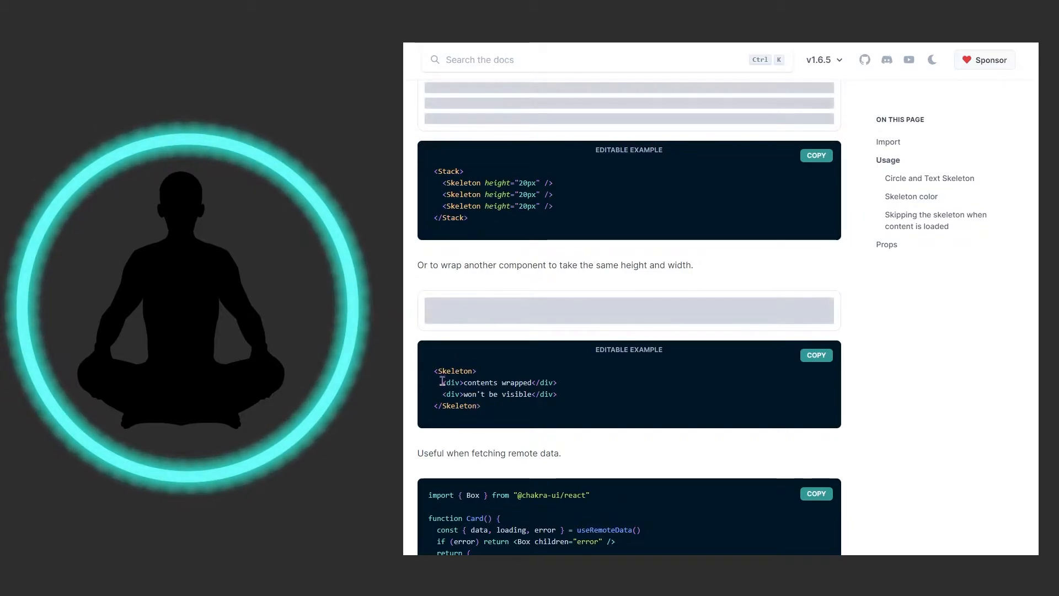
pyautogui.moveTo(447, 315)
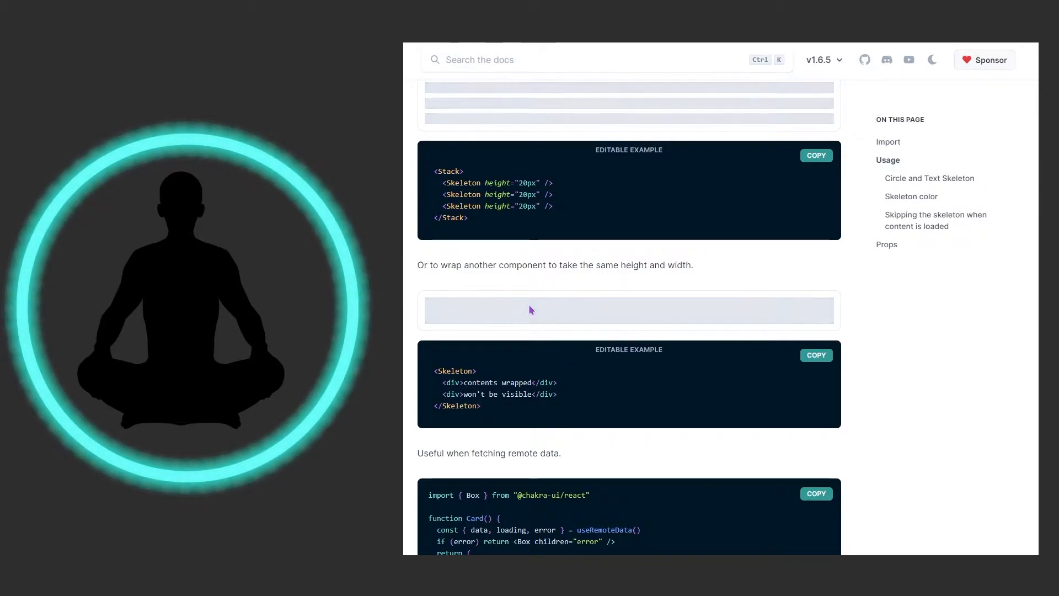
pyautogui.moveTo(445, 124)
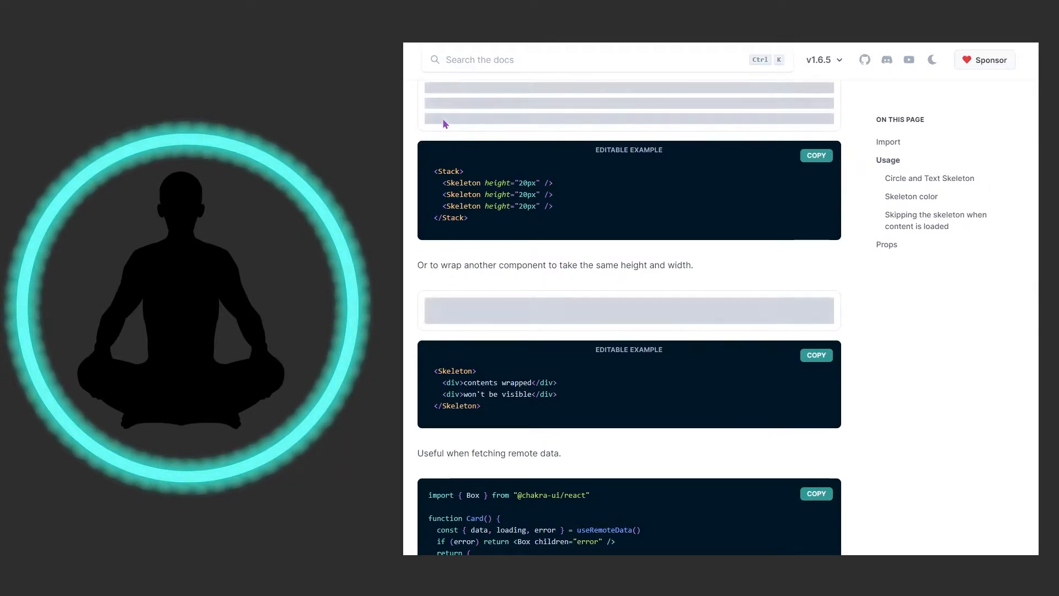
pyautogui.moveTo(469, 314)
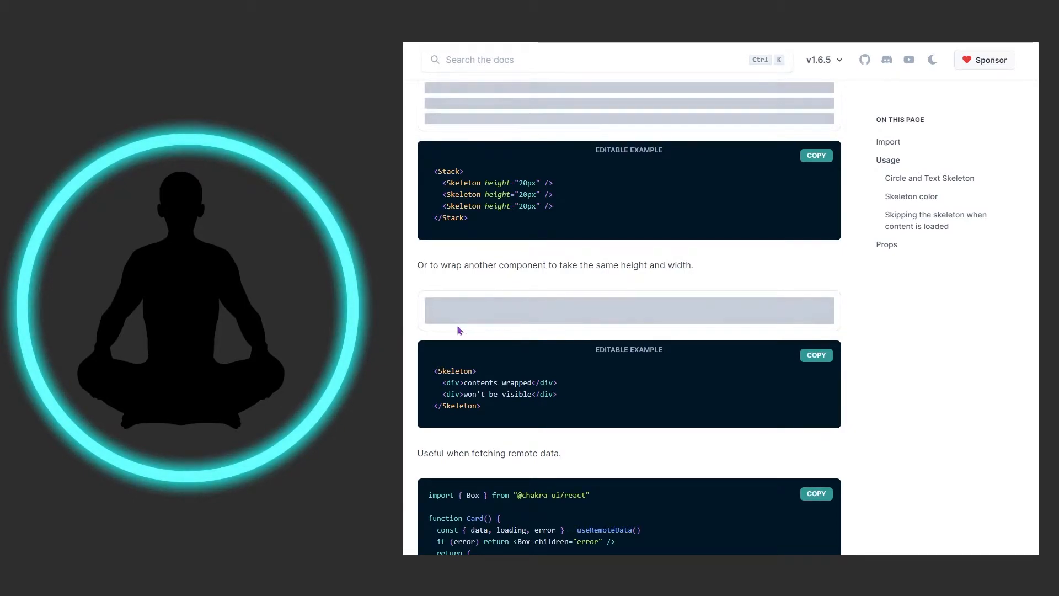
pyautogui.scroll(-3)
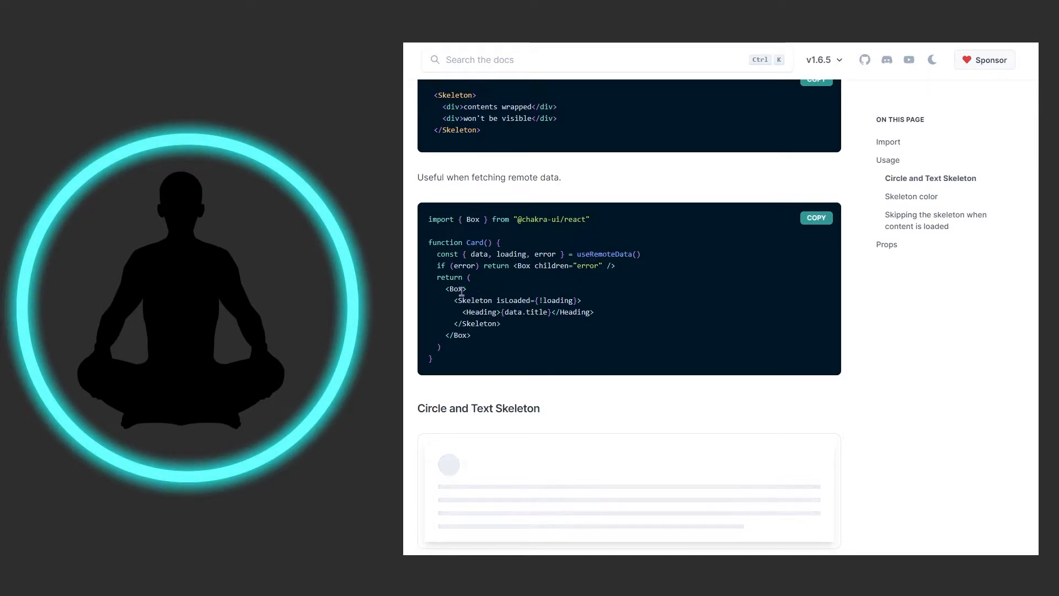
pyautogui.moveTo(544, 277)
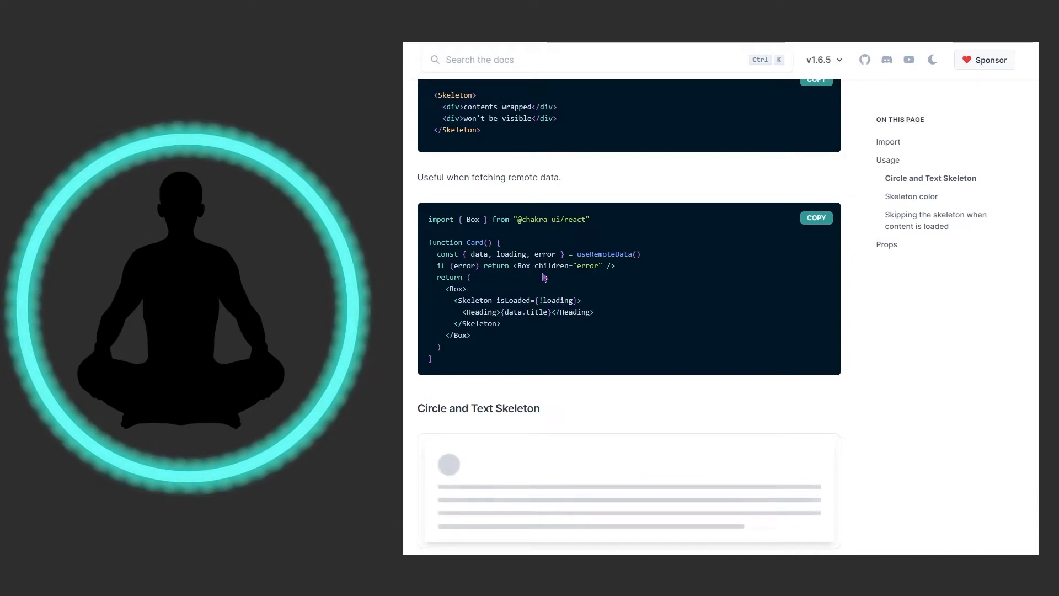
pyautogui.moveTo(482, 288)
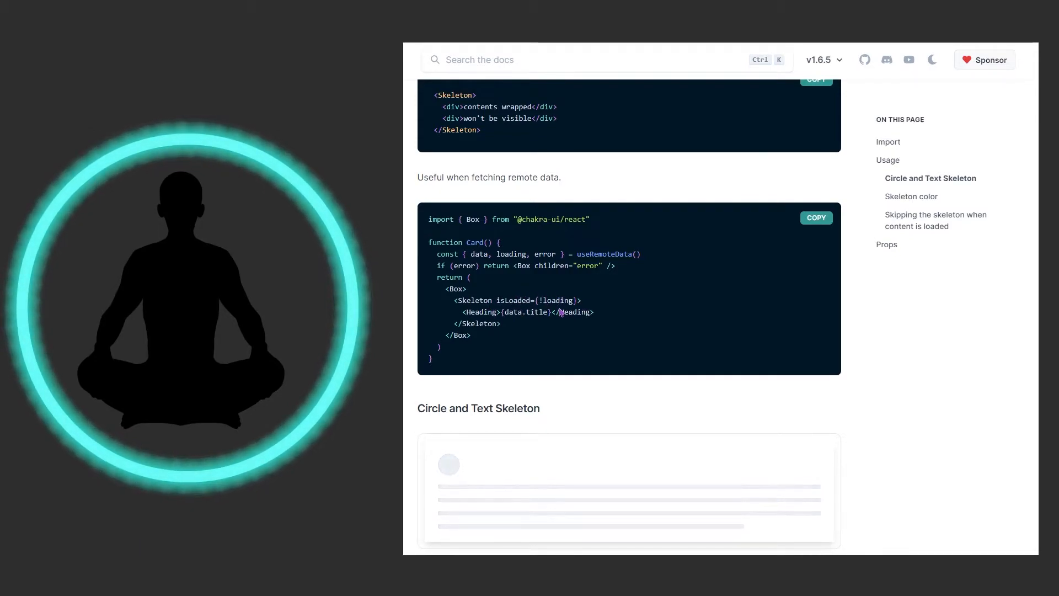
pyautogui.moveTo(541, 348)
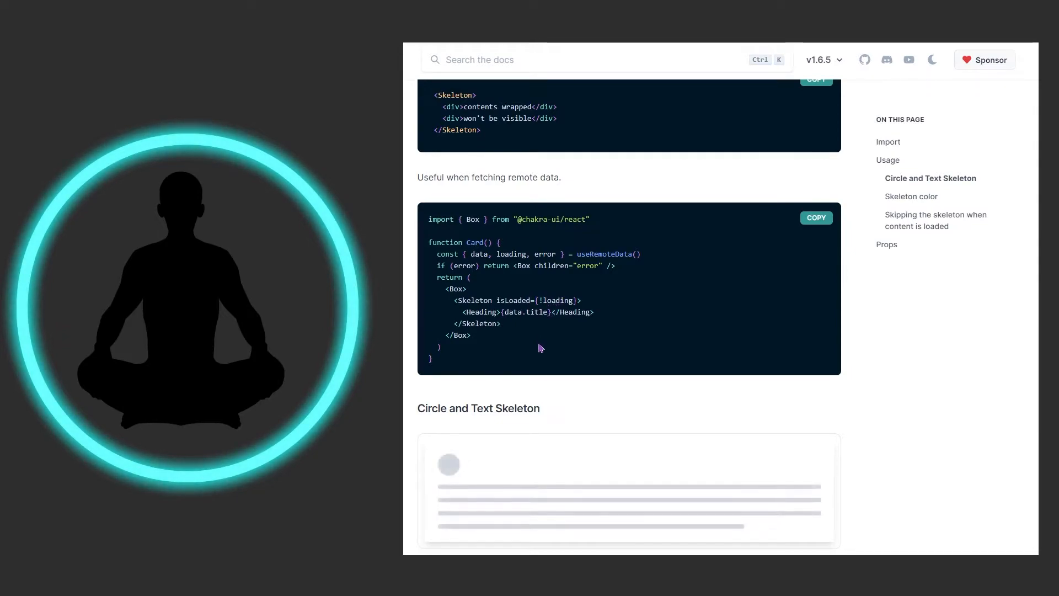
pyautogui.scroll(-3)
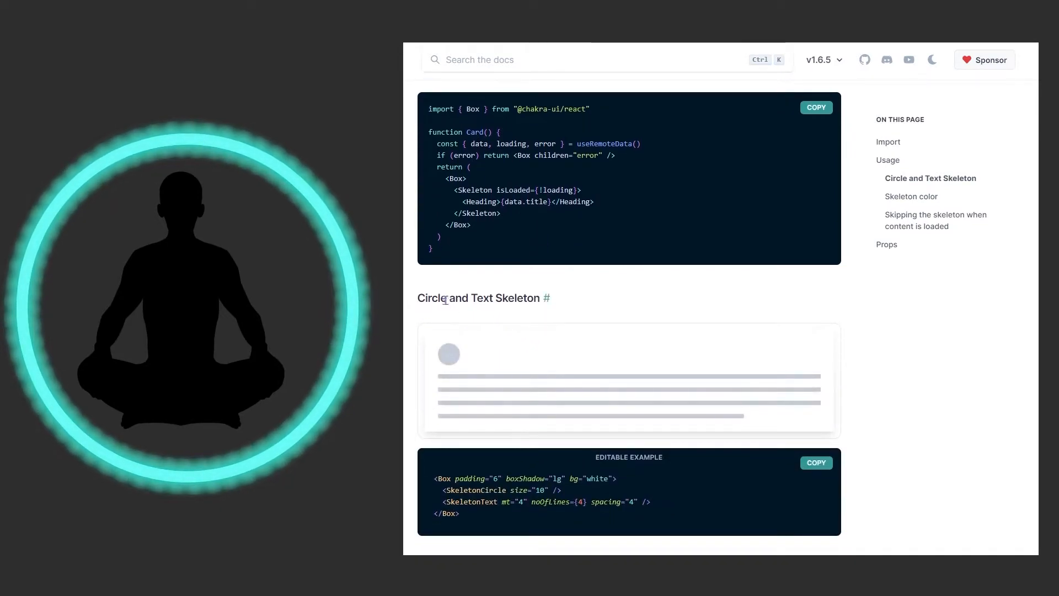
pyautogui.moveTo(478, 299)
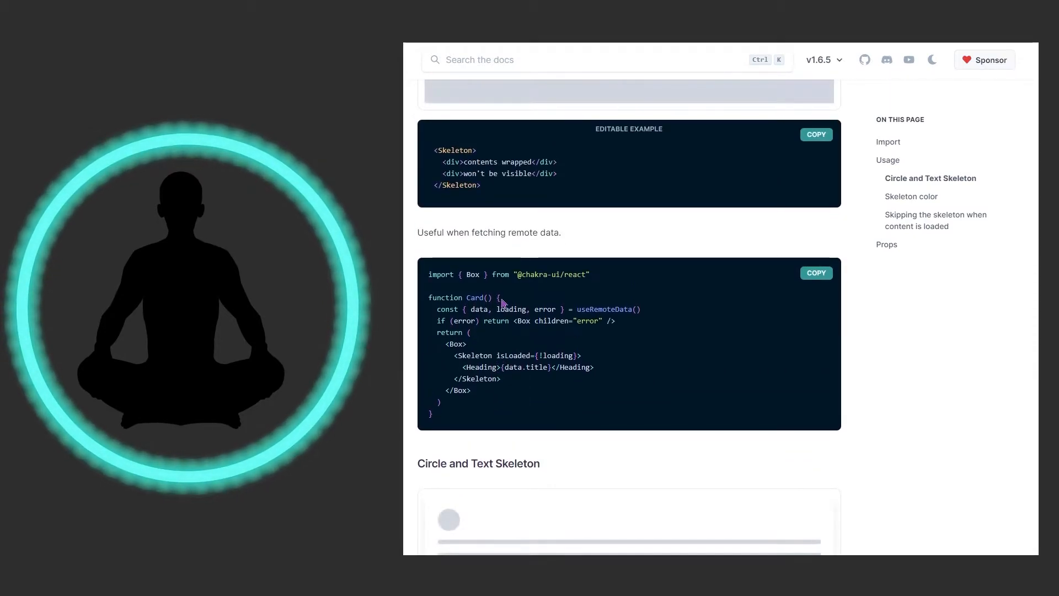
pyautogui.moveTo(554, 344)
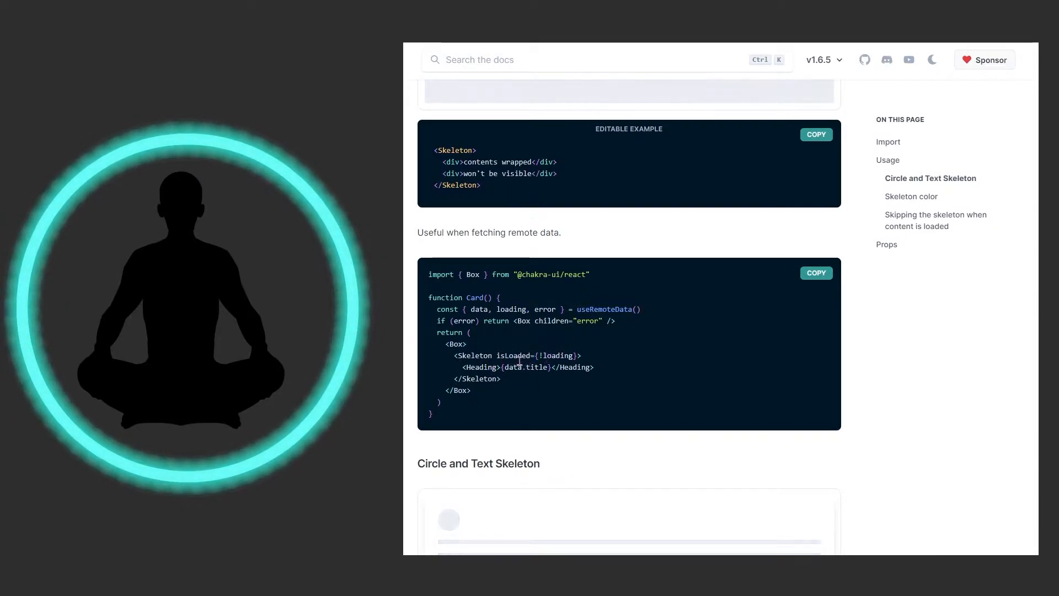
# Scroll to the Circle and Text Skeleton example code and the Skeleton color heading.
pyautogui.scroll(-3)
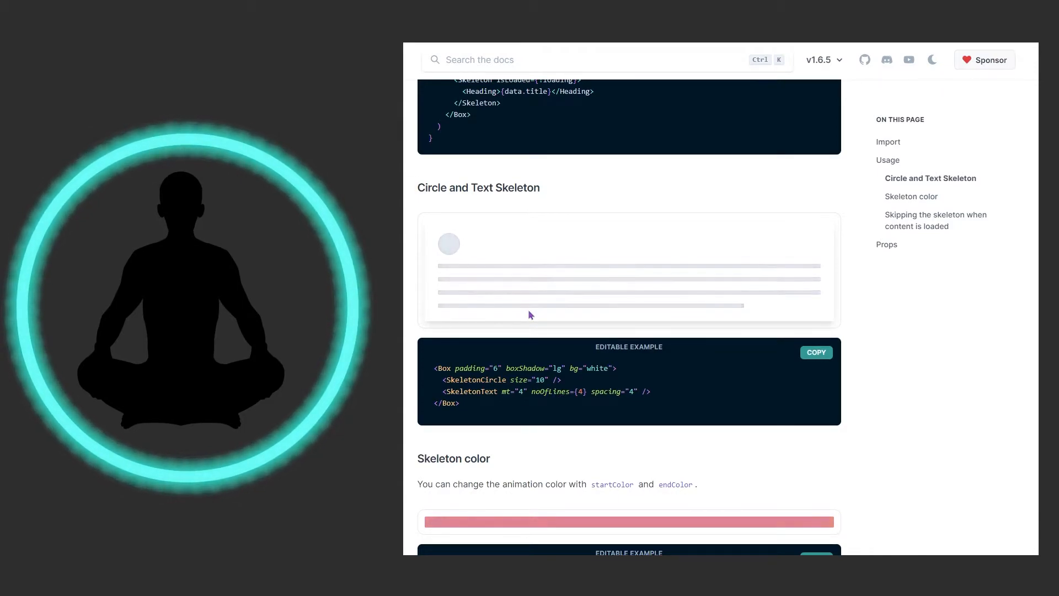
pyautogui.moveTo(619, 303)
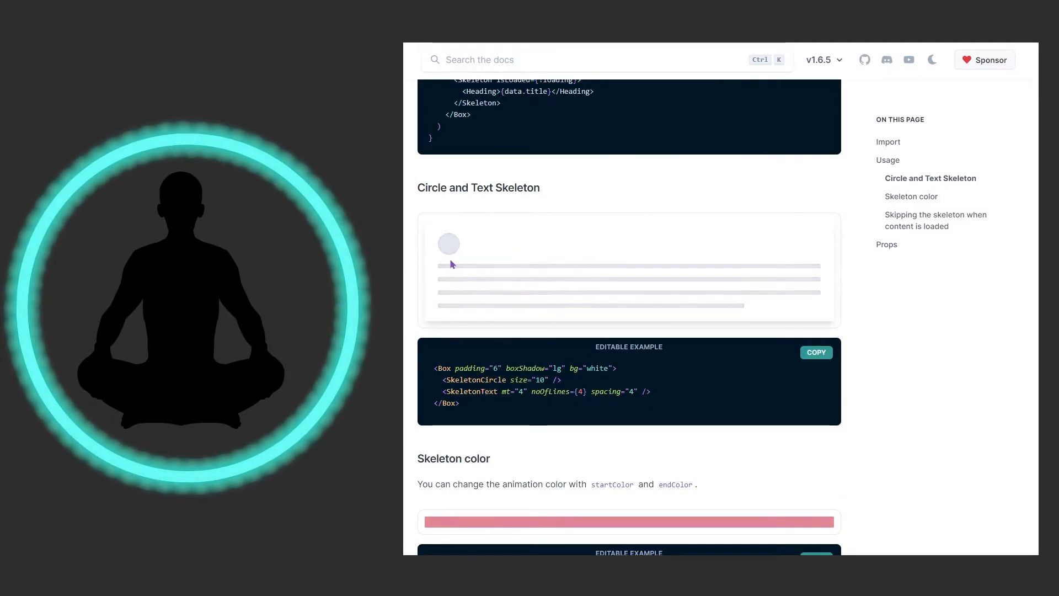
pyautogui.moveTo(534, 309)
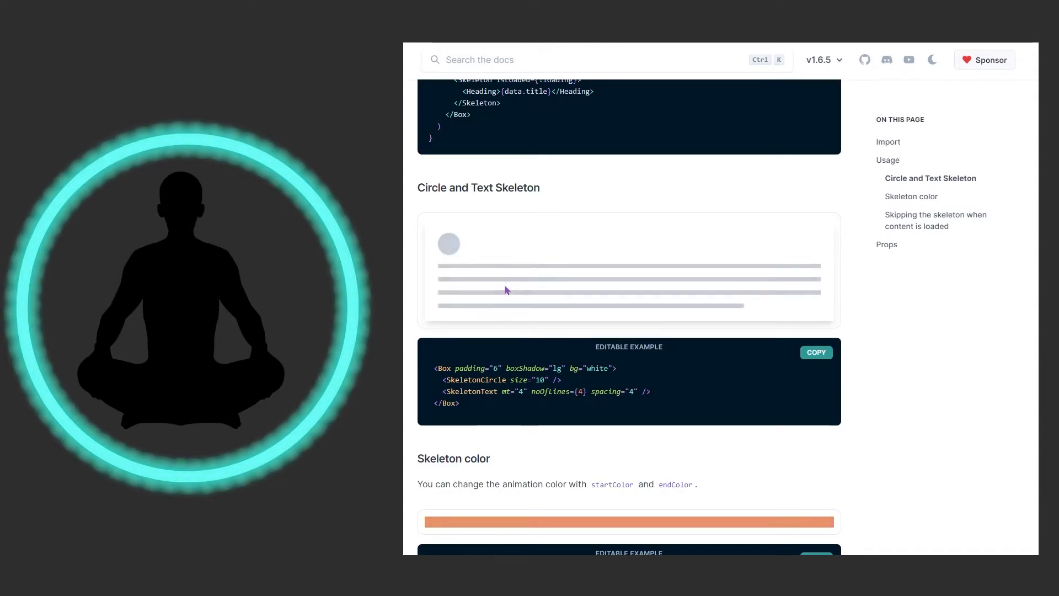
# Scroll to the Skeleton color example using pink.500 and orange.500.
pyautogui.scroll(-3)
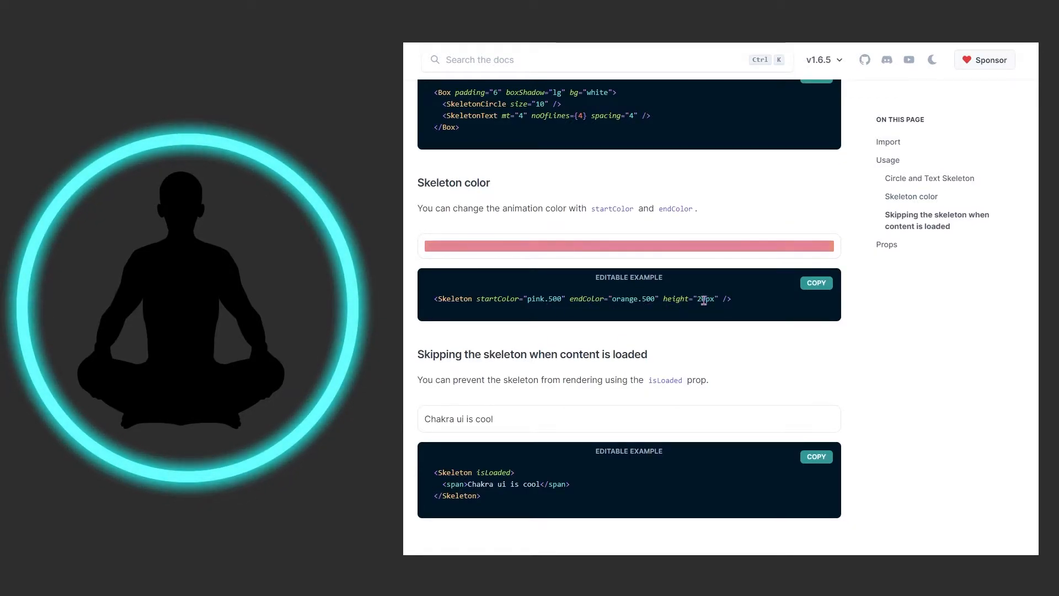
pyautogui.moveTo(508, 291)
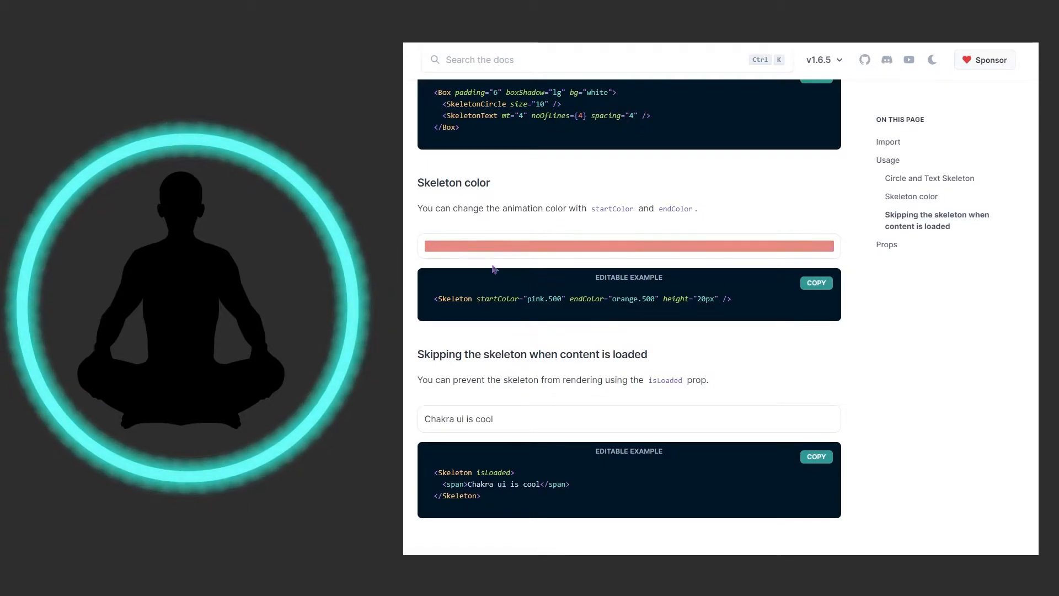
pyautogui.moveTo(492, 319)
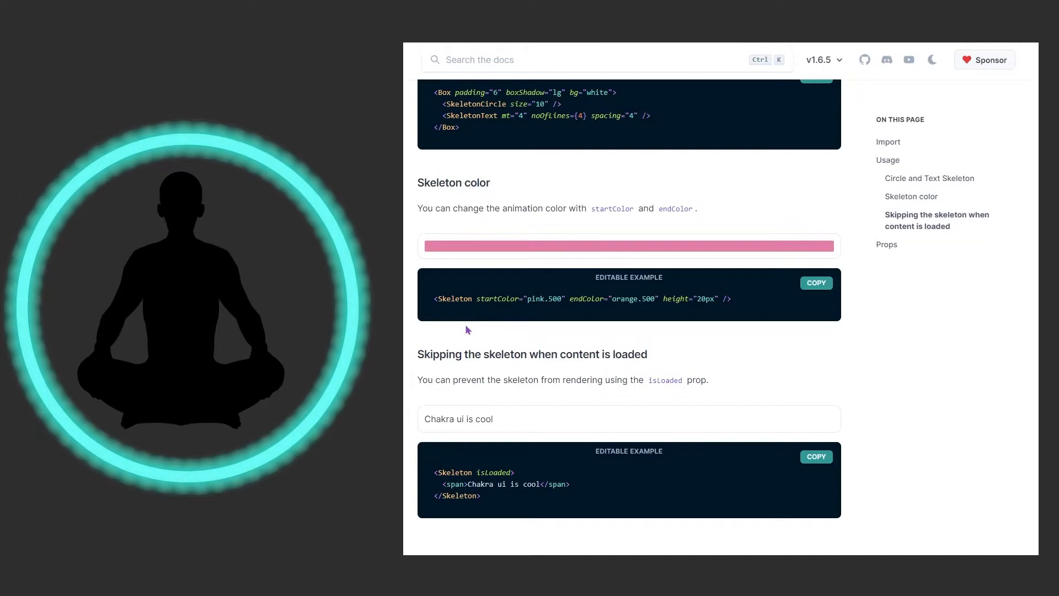
pyautogui.scroll(-3)
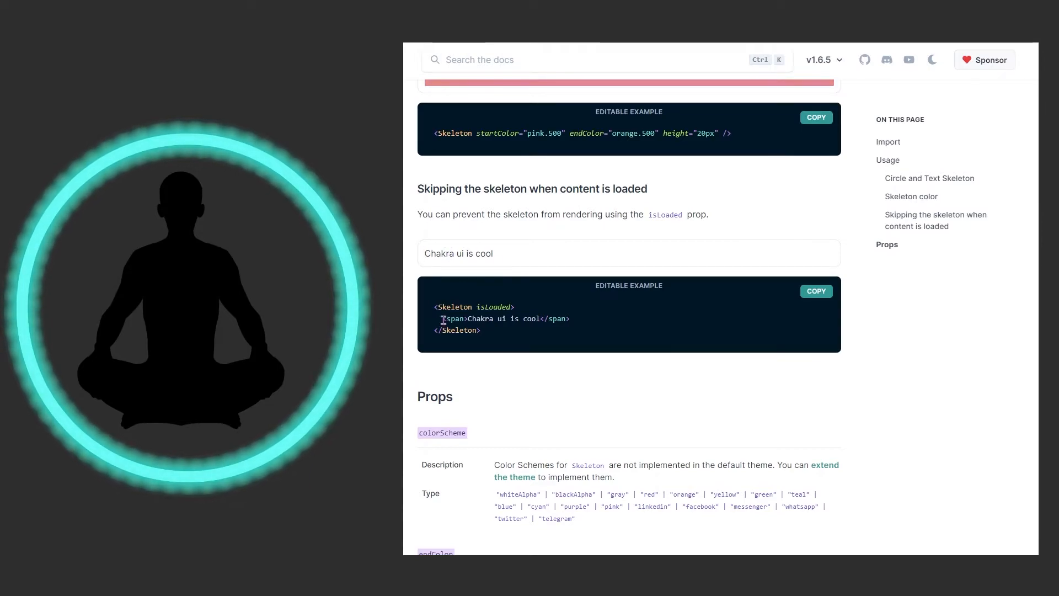
pyautogui.moveTo(479, 291)
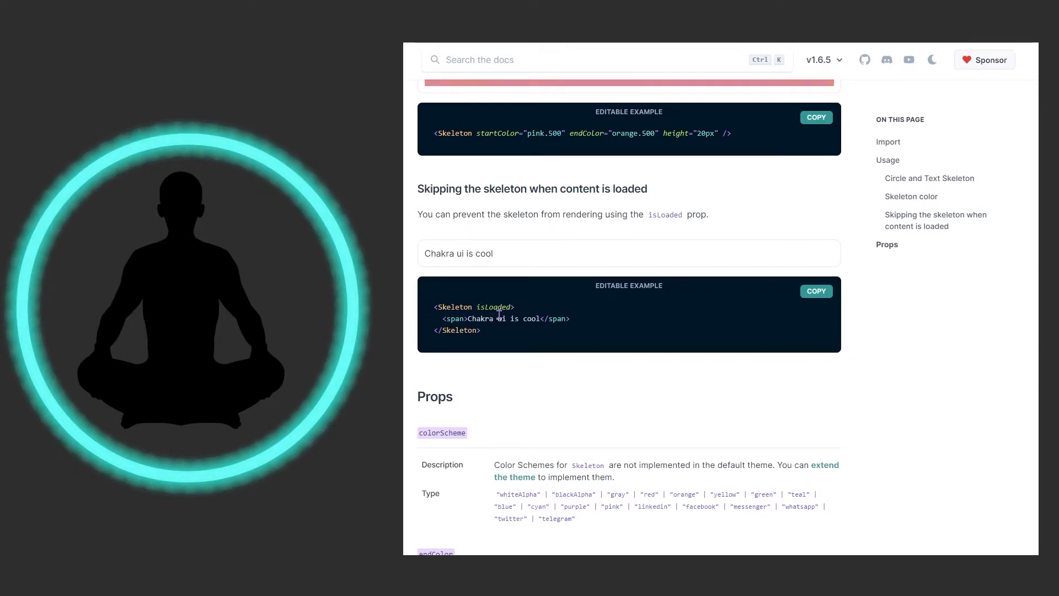
pyautogui.scroll(3)
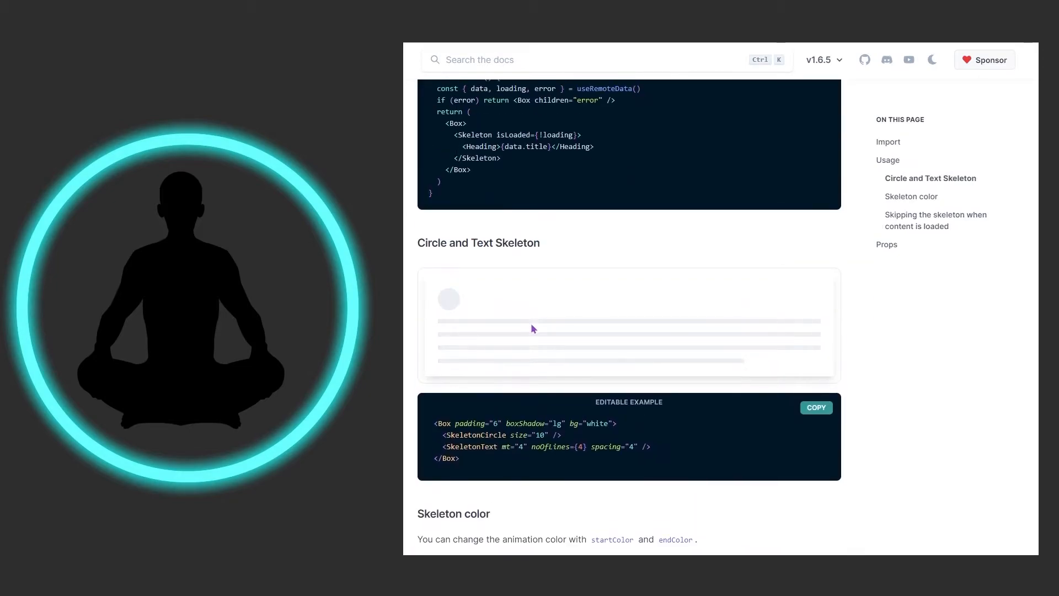
pyautogui.scroll(3)
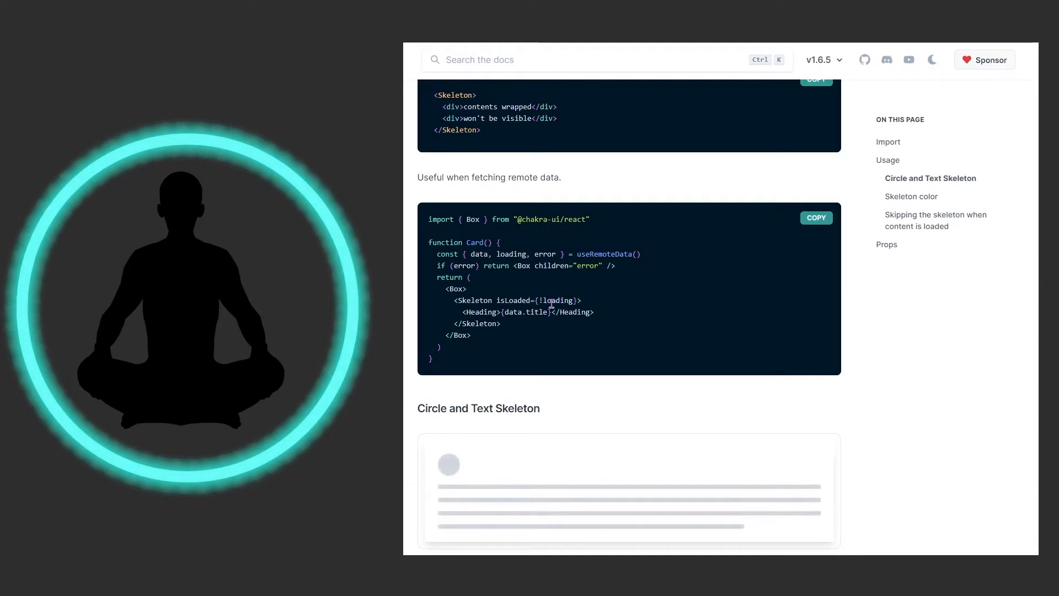
pyautogui.moveTo(501, 285)
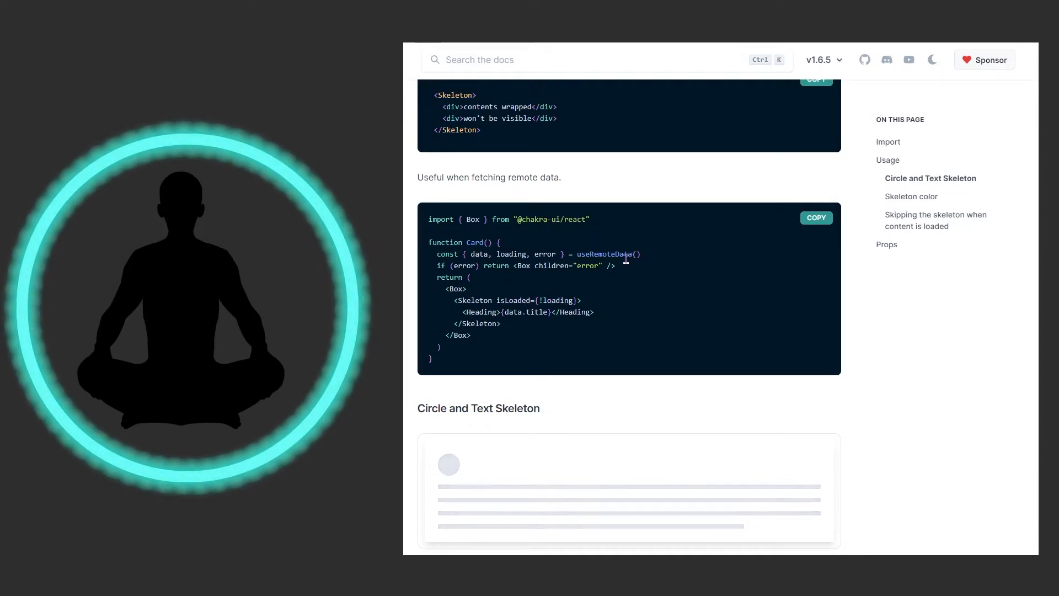
pyautogui.moveTo(640, 265)
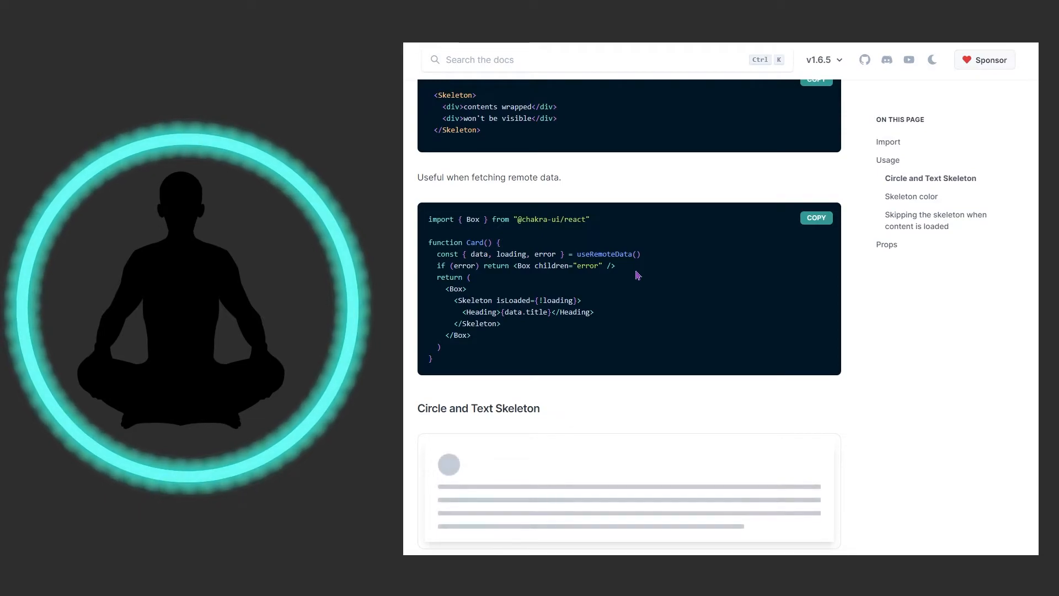
pyautogui.moveTo(622, 271)
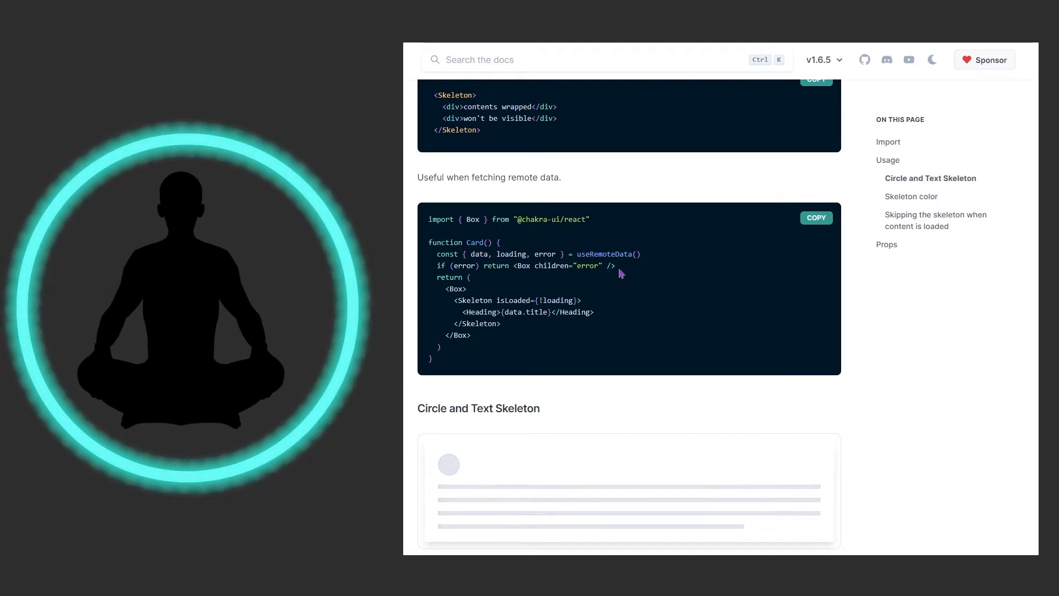
pyautogui.scroll(-3)
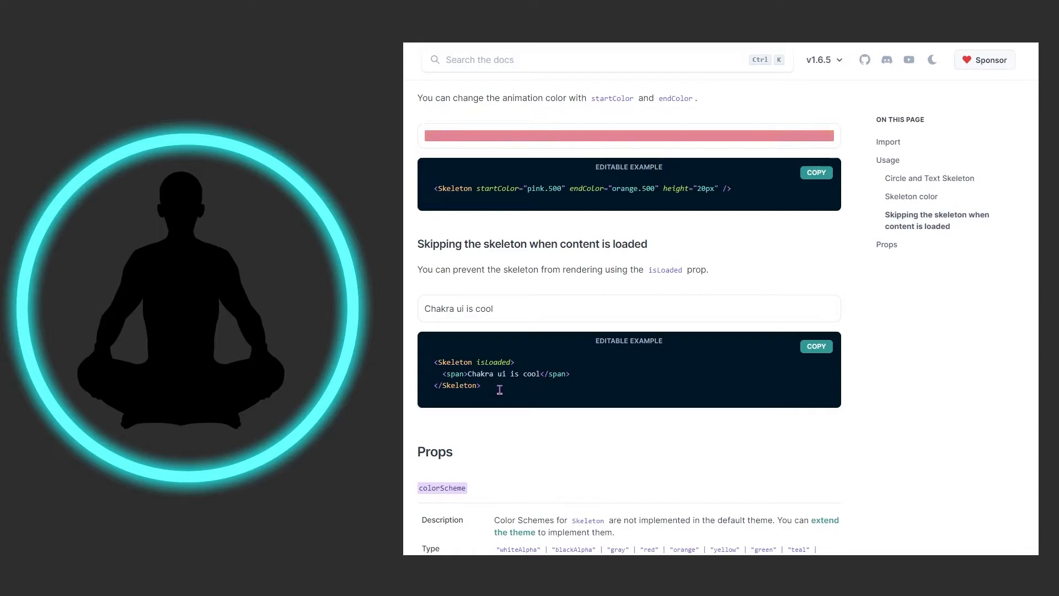
pyautogui.scroll(3)
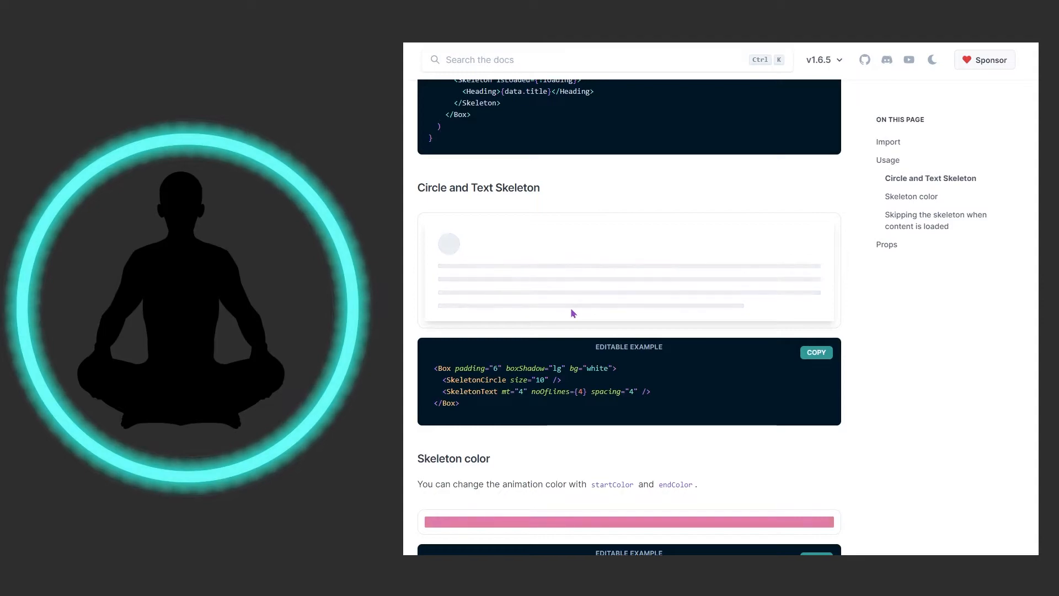
# Scroll to the Skeleton Props table covering fadeDuration, speed and startColor defaults.
pyautogui.scroll(-3)
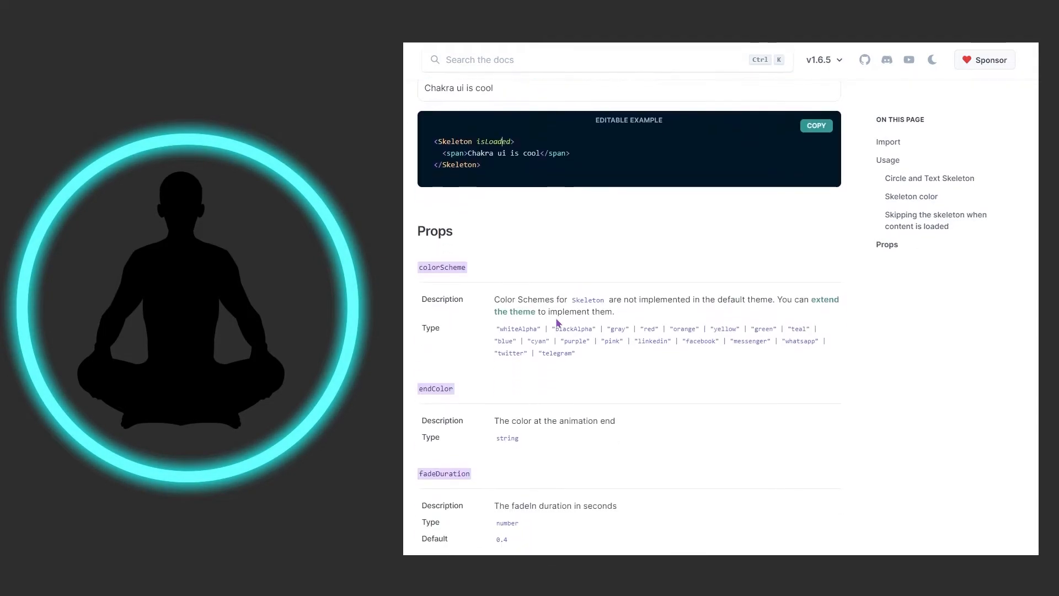
pyautogui.scroll(-3)
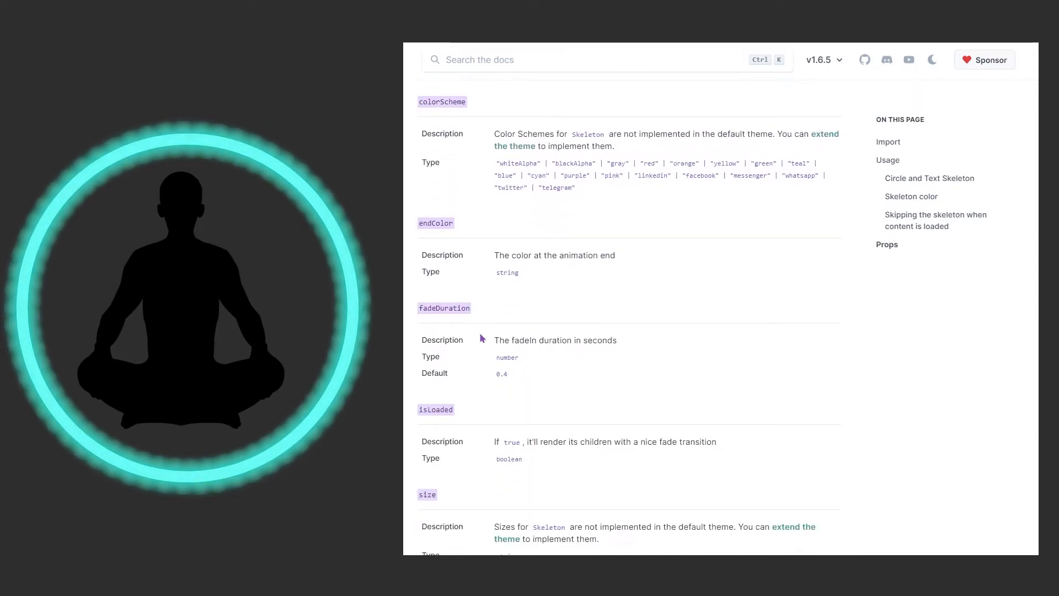
pyautogui.scroll(-3)
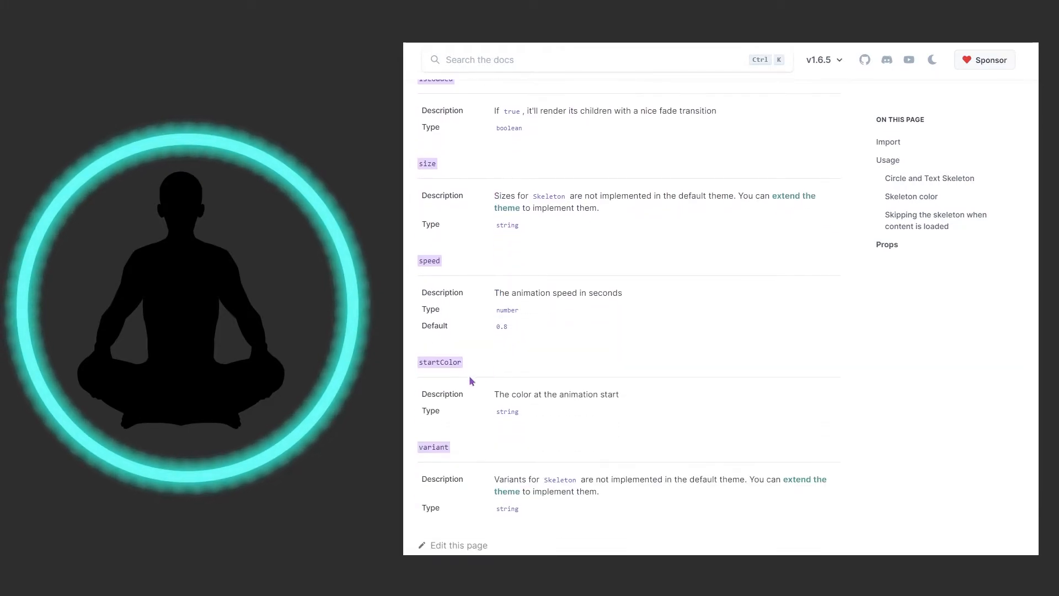
pyautogui.scroll(3)
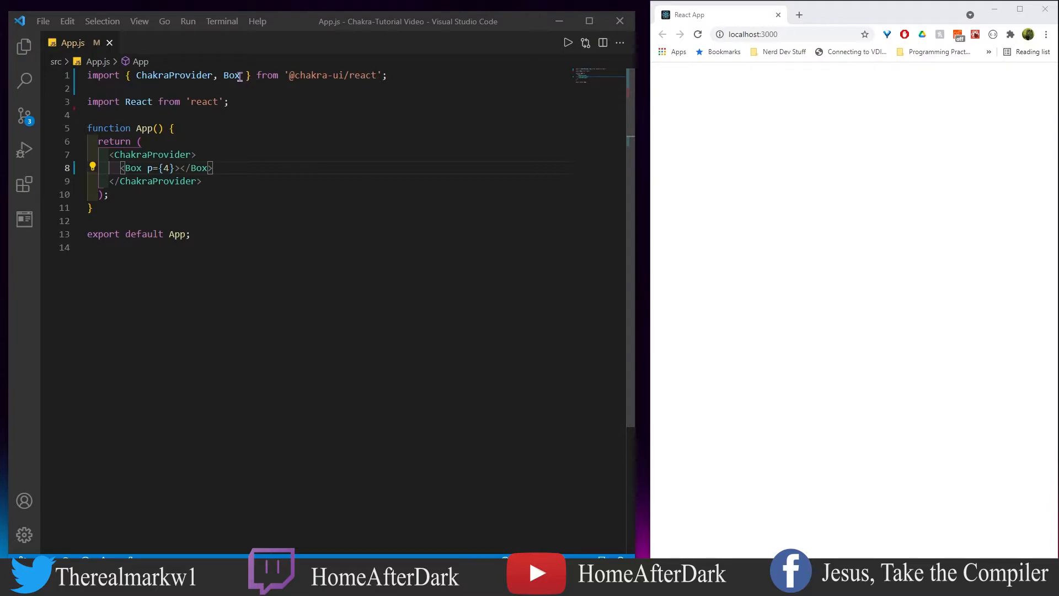
# Import Skeleton and add 20px, 30px and 40px Skeleton bars separated by <br/>.
pyautogui.write('Skeleton />')
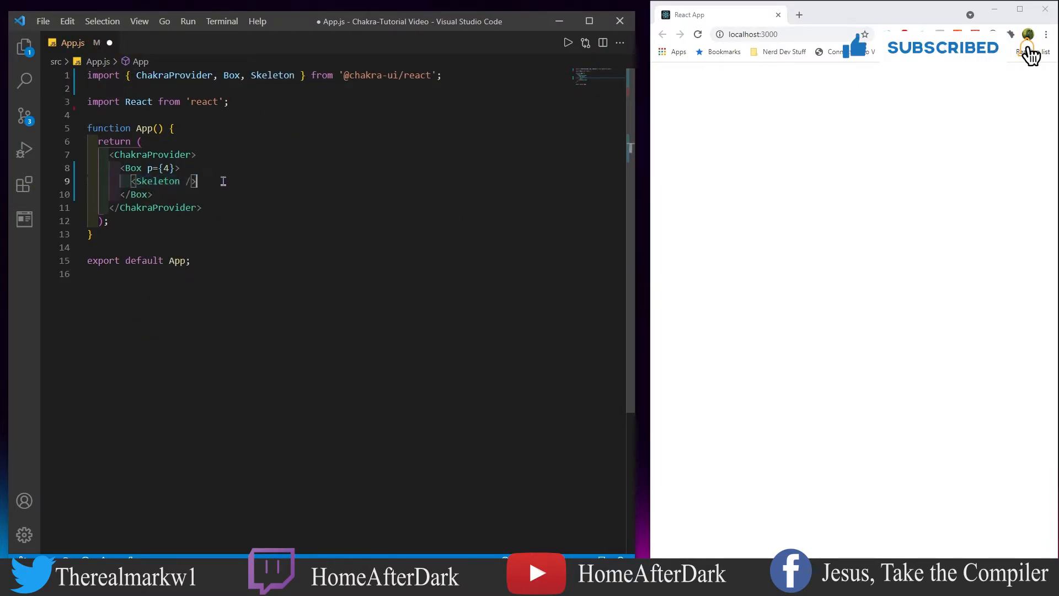
pyautogui.write('height')
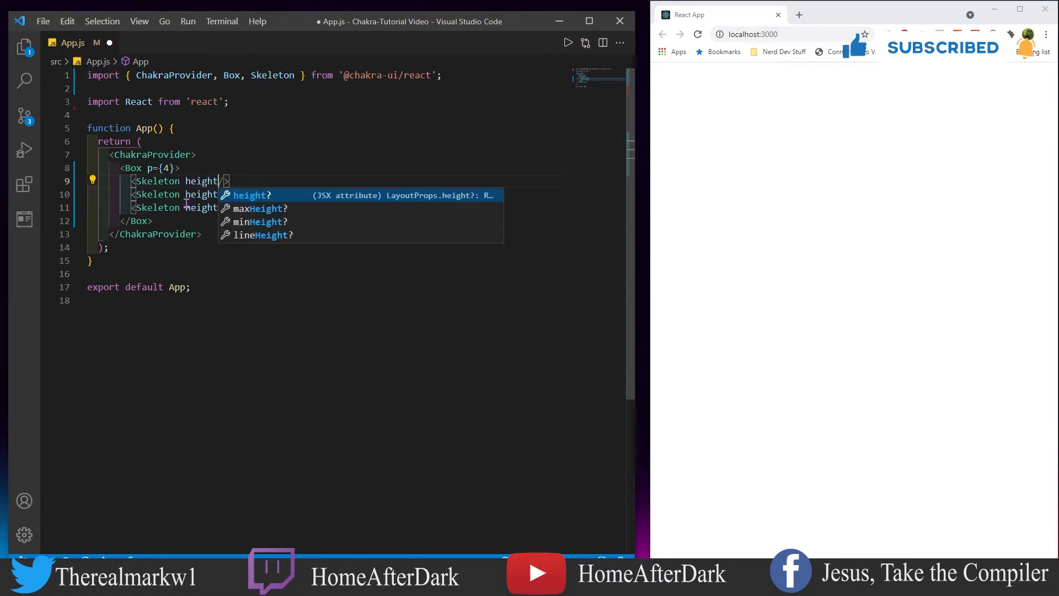
pyautogui.write('="20px"')
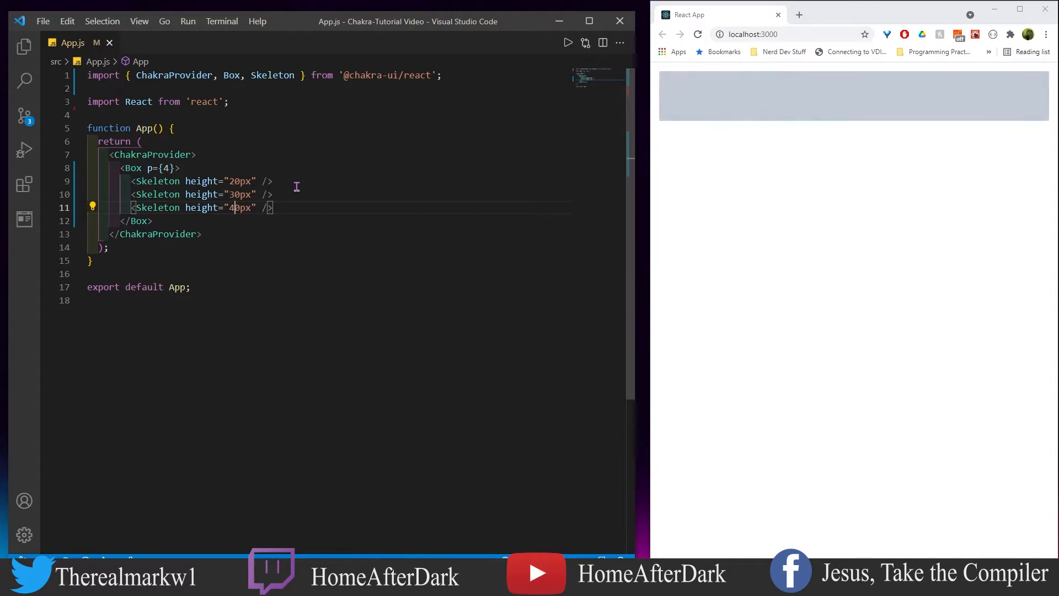
pyautogui.write('<br/>')
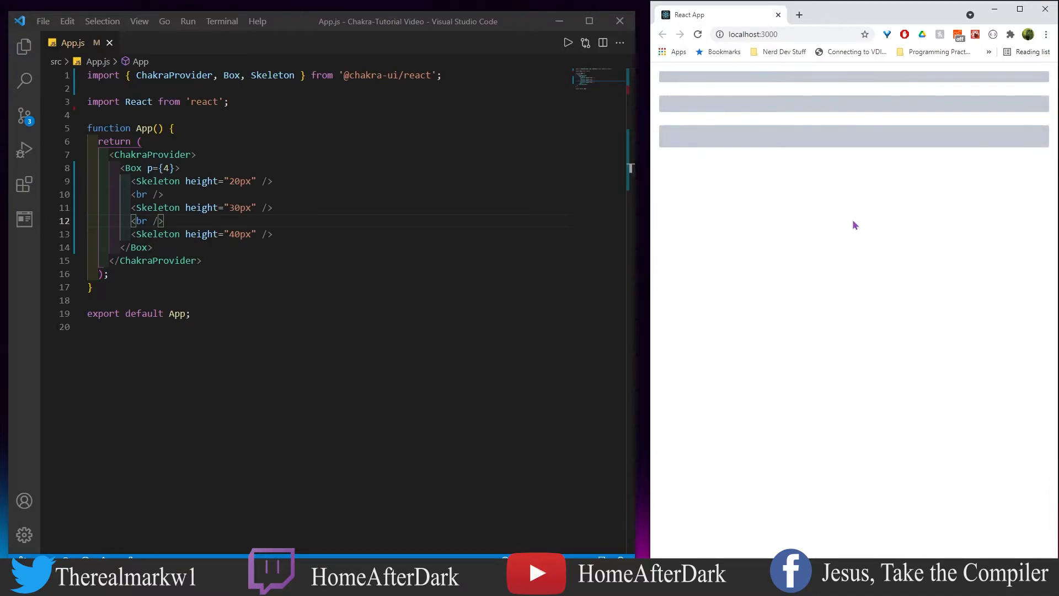
pyautogui.moveTo(359, 154)
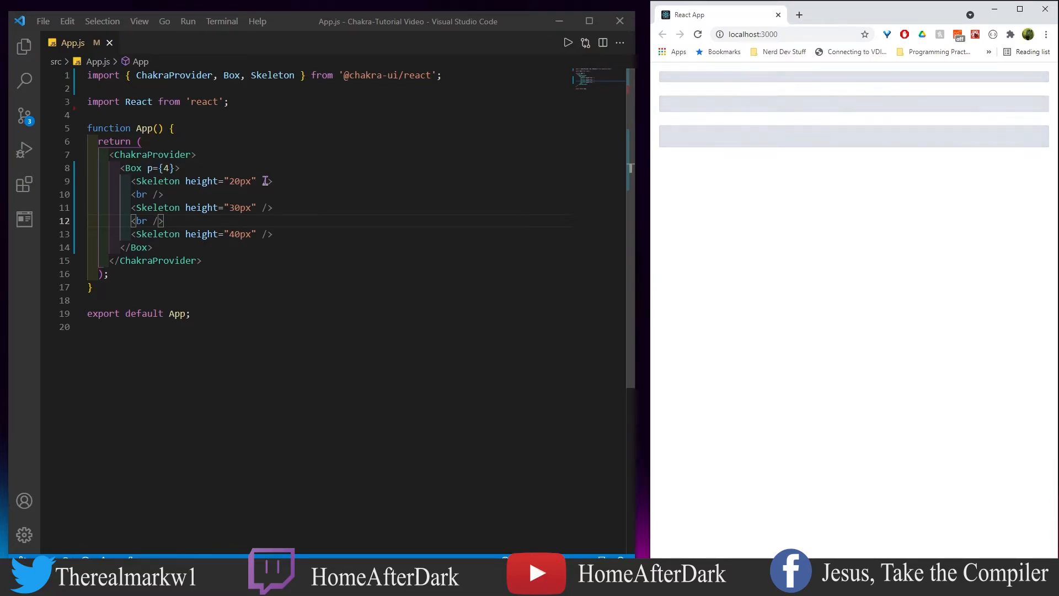
# Give every Skeleton startColor blue.300 and endColor orange.300, then save App.js.
pyautogui.write('startColor')
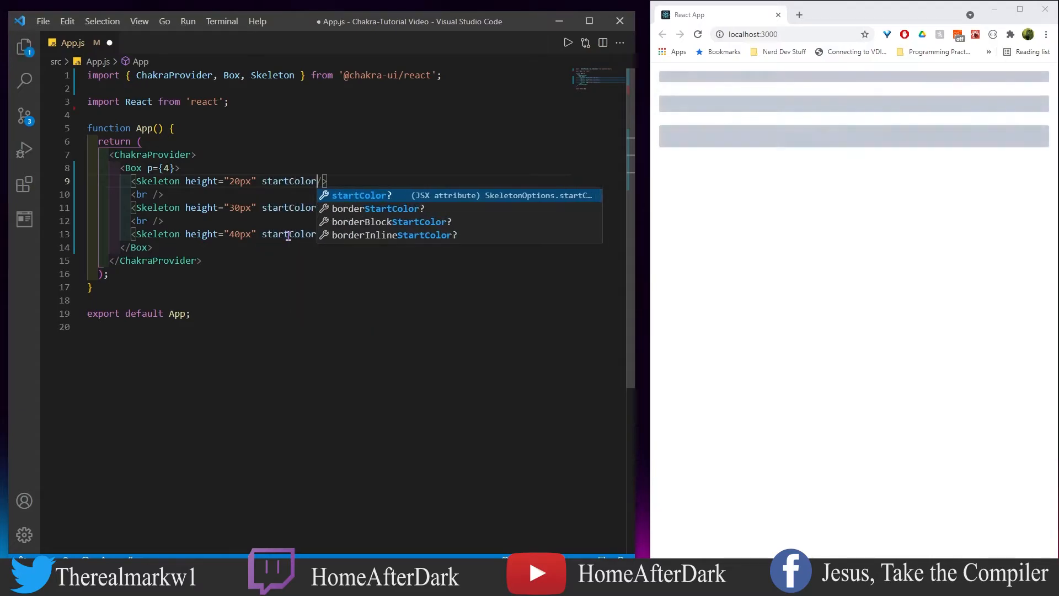
pyautogui.write('="blue.300"')
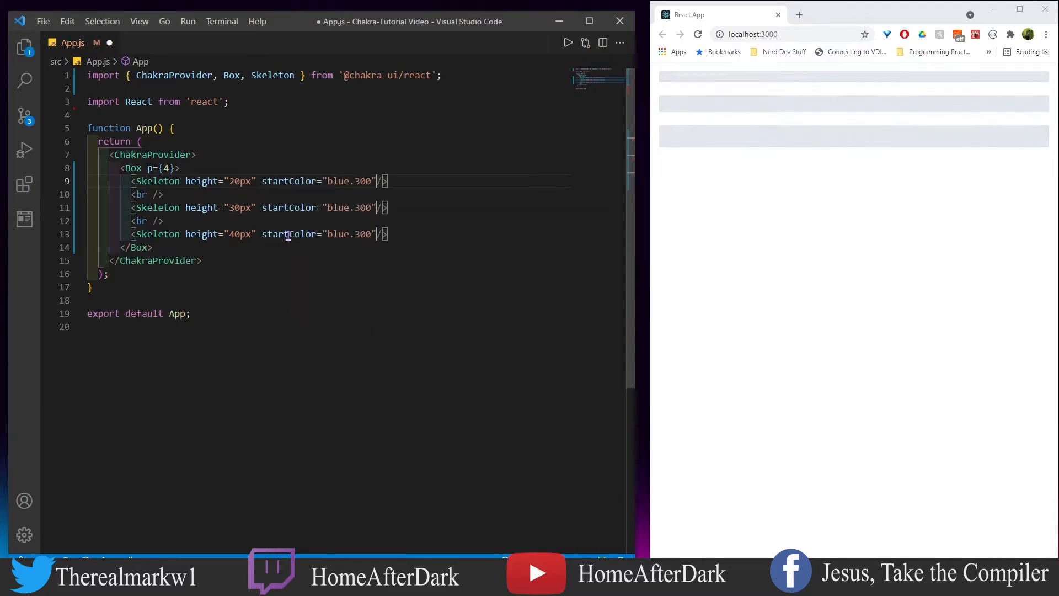
pyautogui.write('endColor="orange.300"')
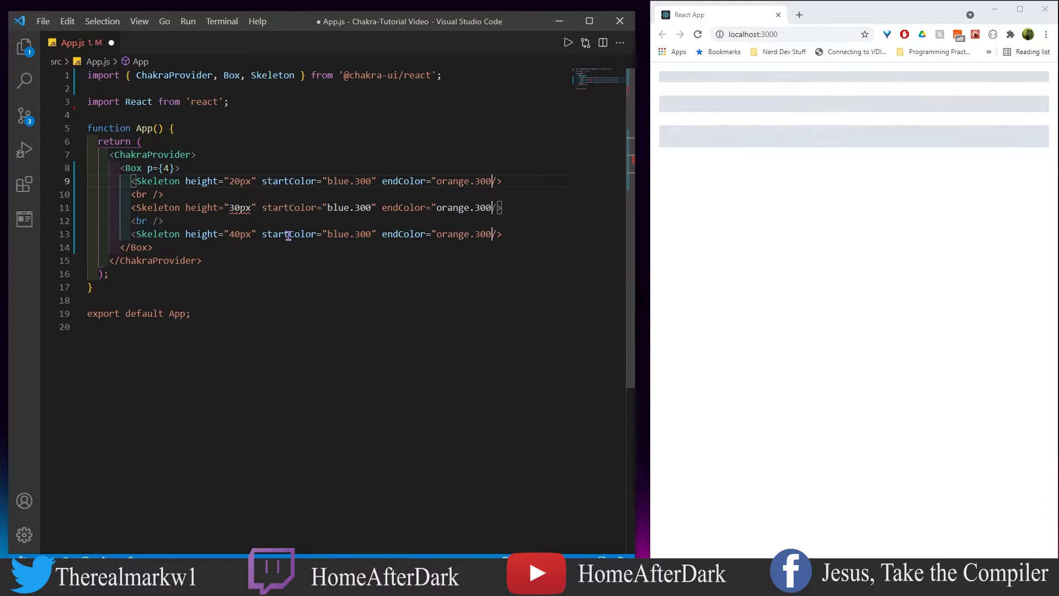
pyautogui.press('ctrl+s')
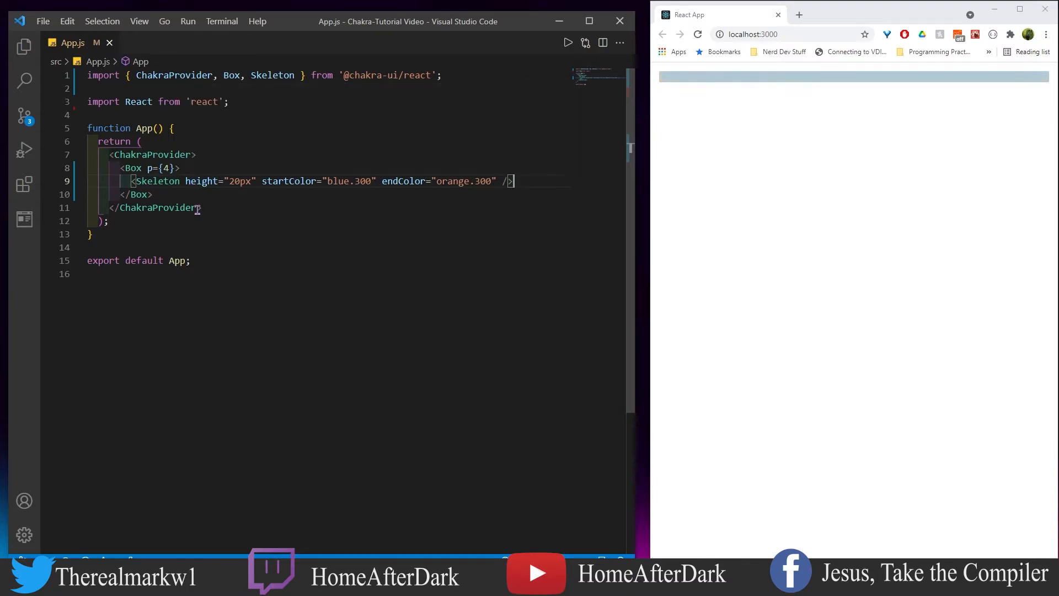
pyautogui.moveTo(306, 106)
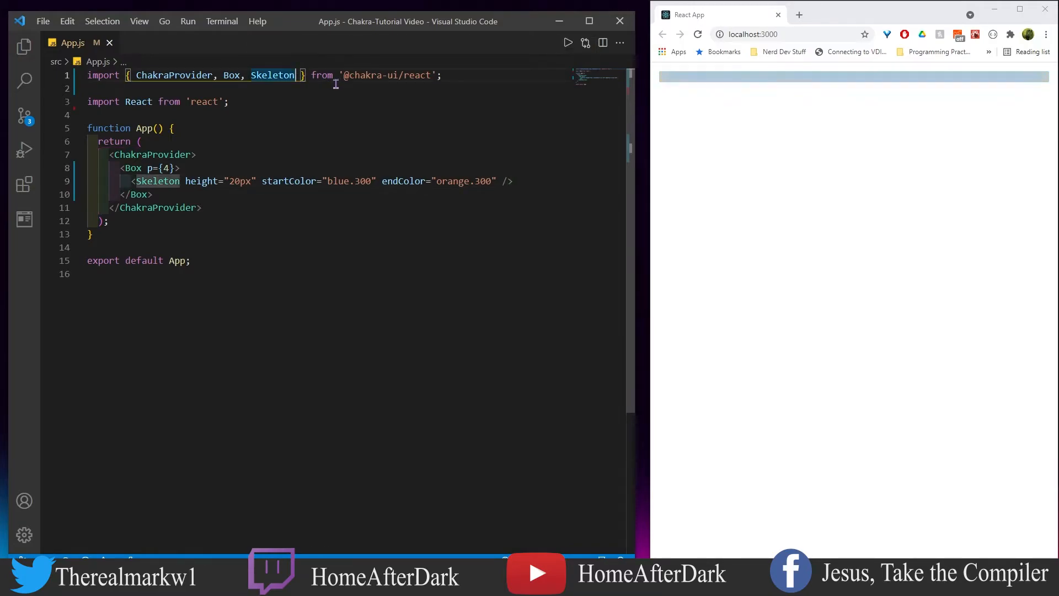
# Import SkeletonCircle and SkeletonText, add a blue-to-orange circle and text "Sub to my channel and have a drink on me!".
pyautogui.write(', SkeletonCircle, SkeletonText')
pyautogui.write('<SkeletonCircle')
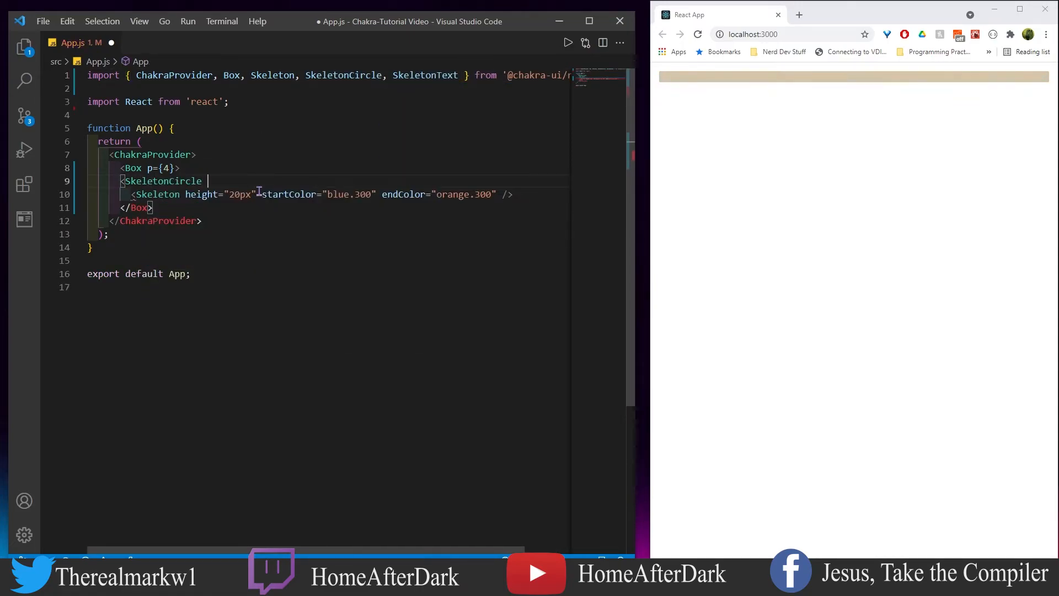
pyautogui.write('startColor="blue.300" endColor="orange.300"/>')
pyautogui.write('Sub to my channel')
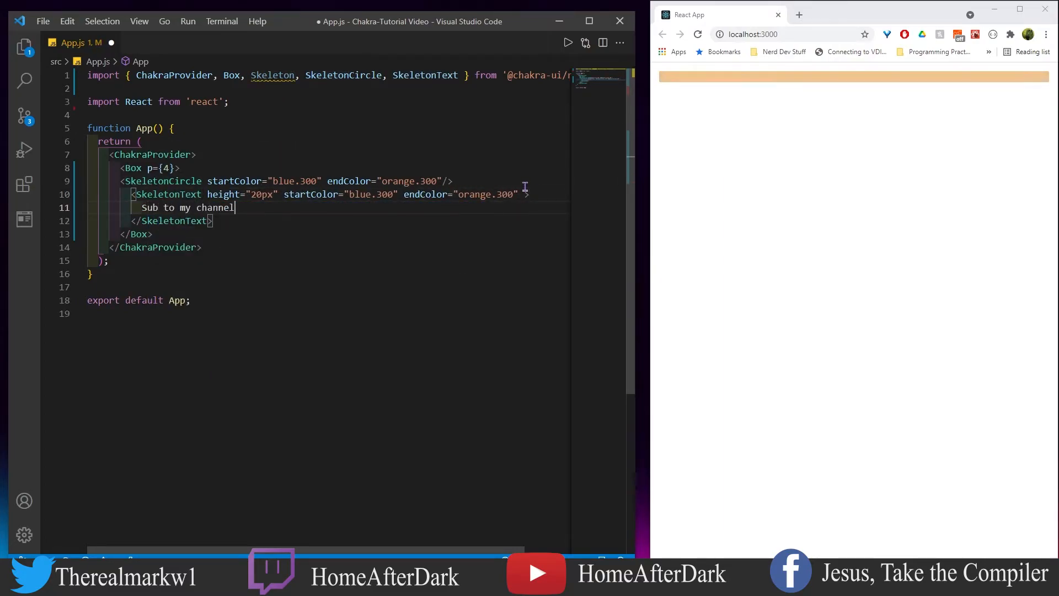
pyautogui.write('and have a drink on me!')
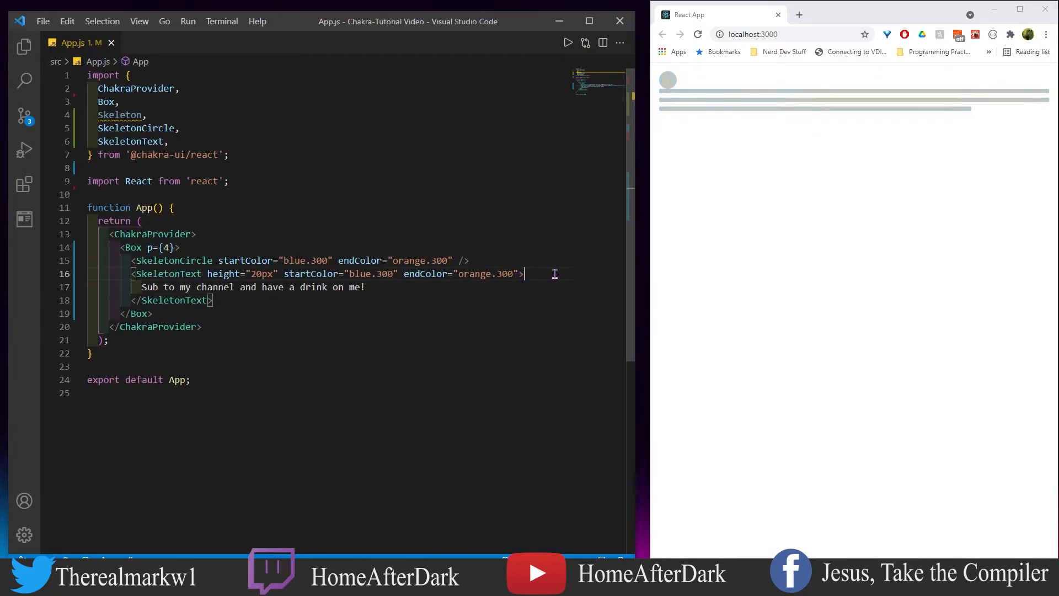
# Set isLoaded={false} on SkeletonText, then replace the skeletons with a new Skeleton height element.
pyautogui.write('isLoaded')
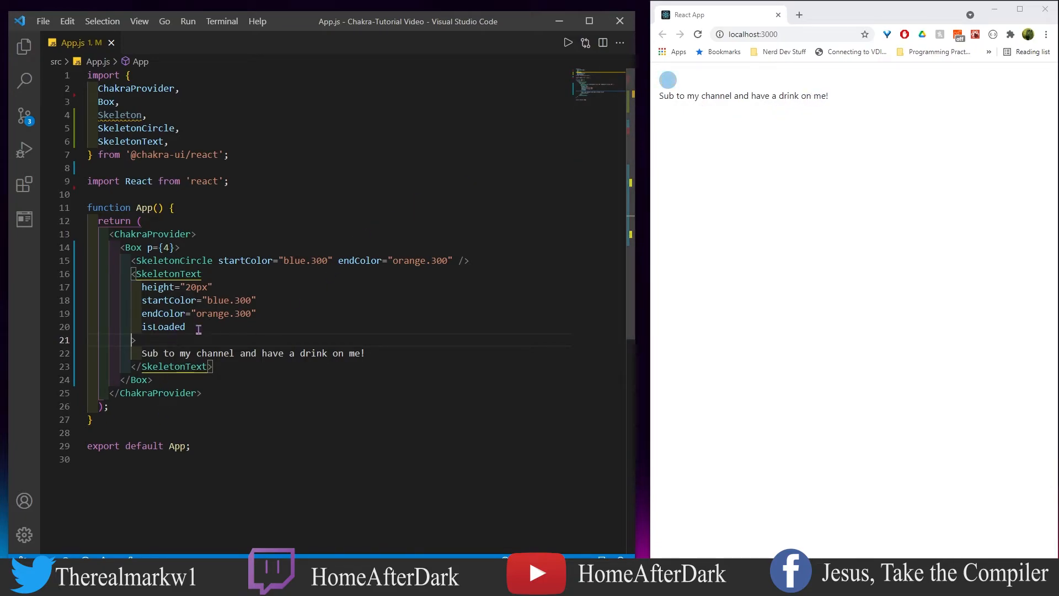
pyautogui.write('=')
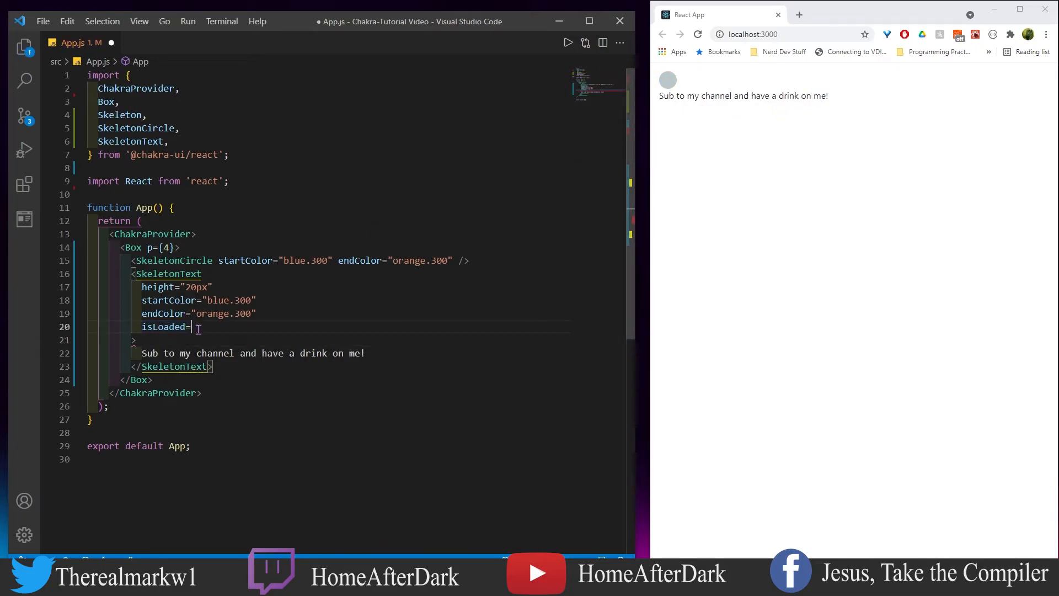
pyautogui.write('{false}')
pyautogui.write('height=')
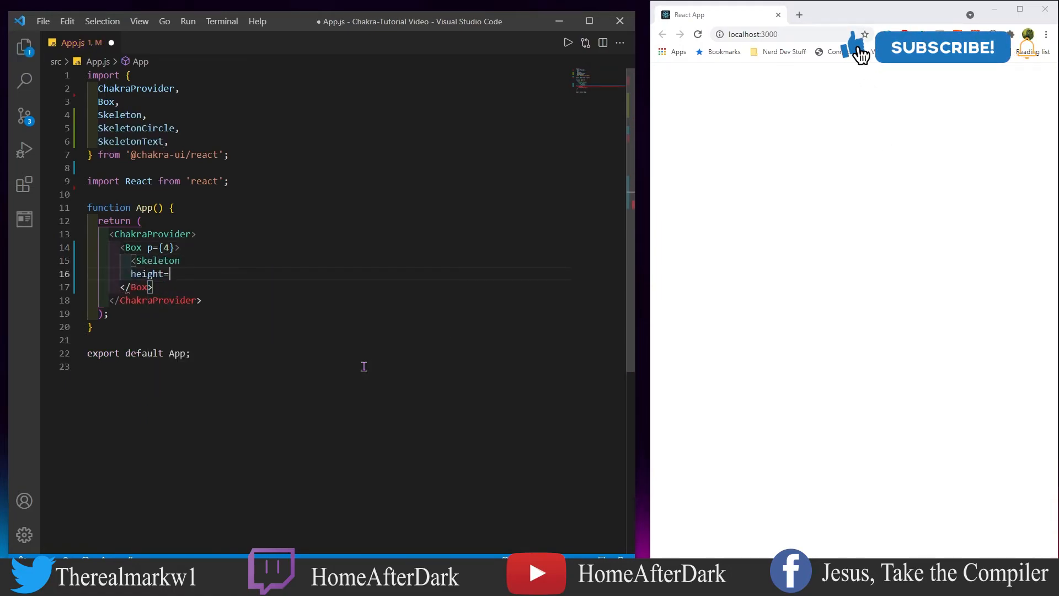
# Make two 30px Skeleton bars with blue.500 start and orange.600 end, one <br /> between.
pyautogui.write('"30px"')
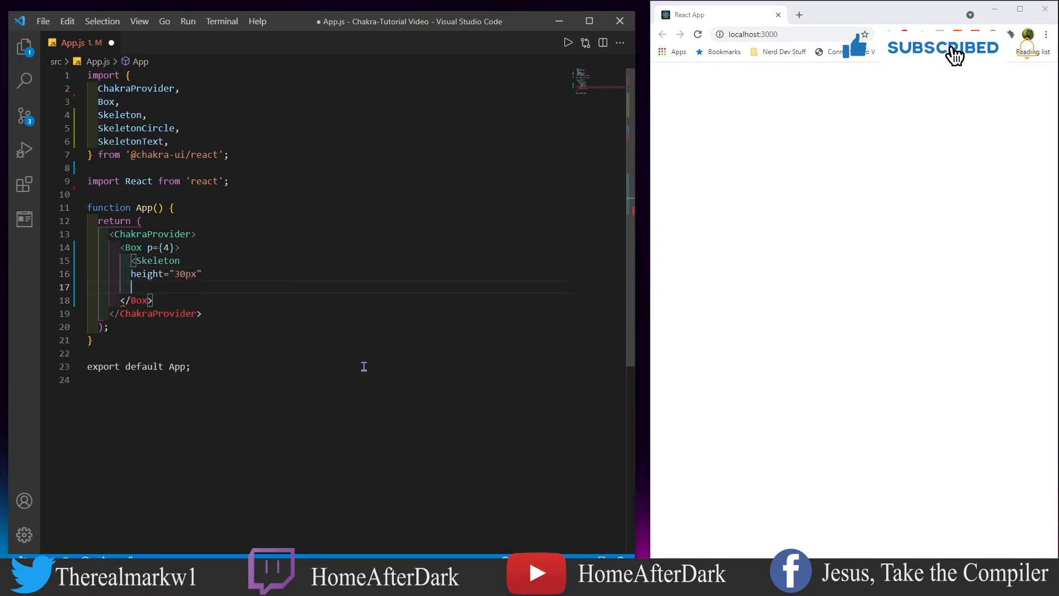
pyautogui.write('startColoe="blue.')
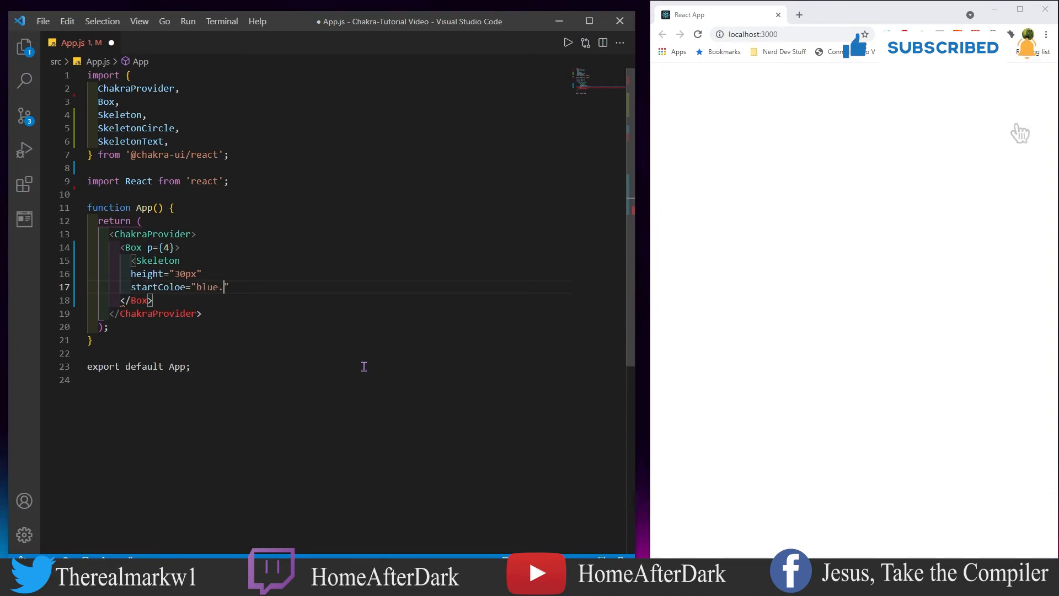
pyautogui.write('500')
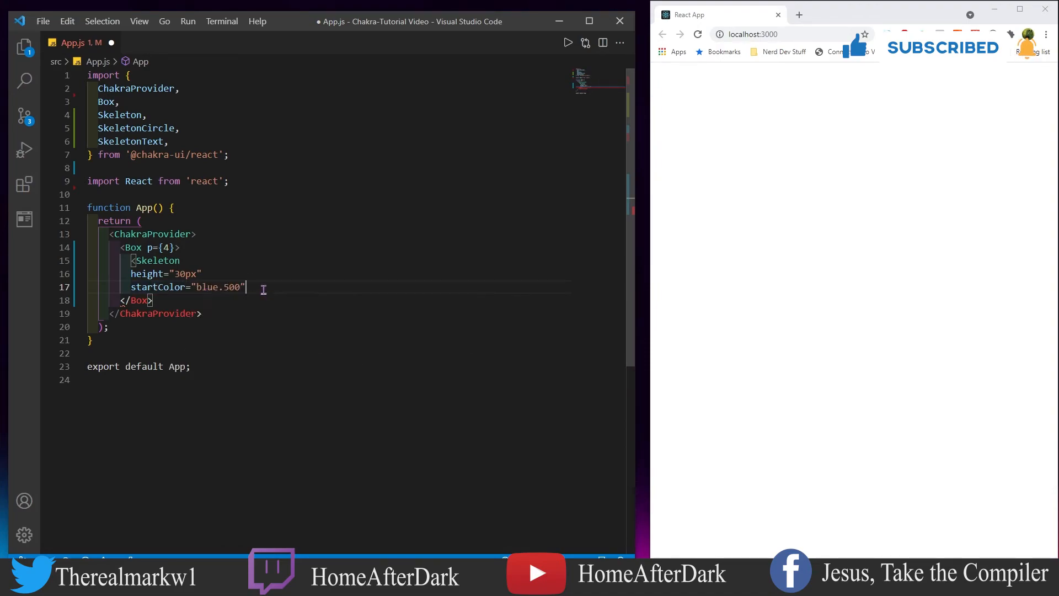
pyautogui.write('endColor="orange.600" />')
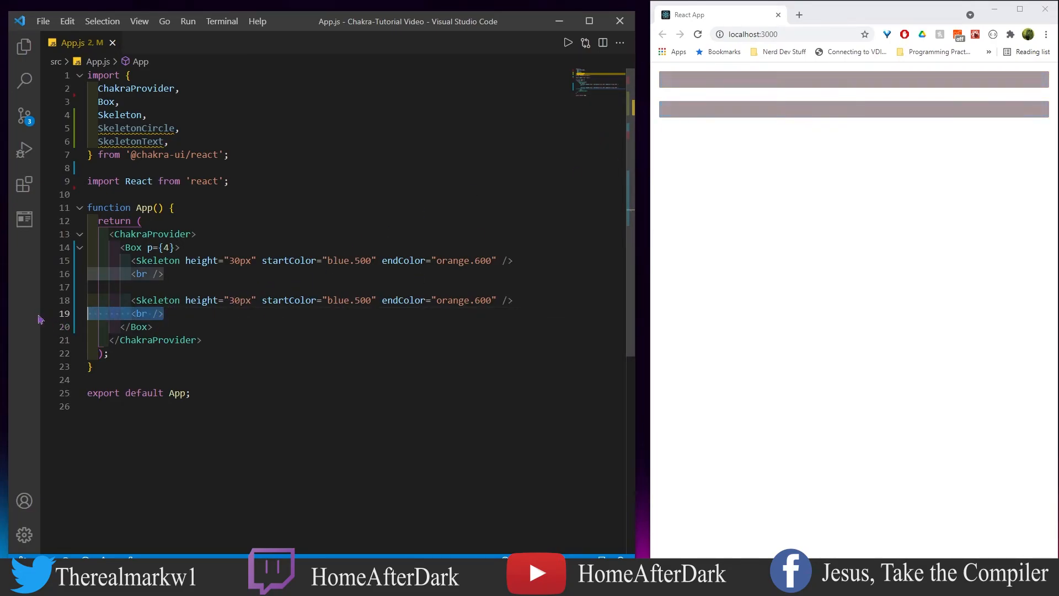
pyautogui.press('Delete')
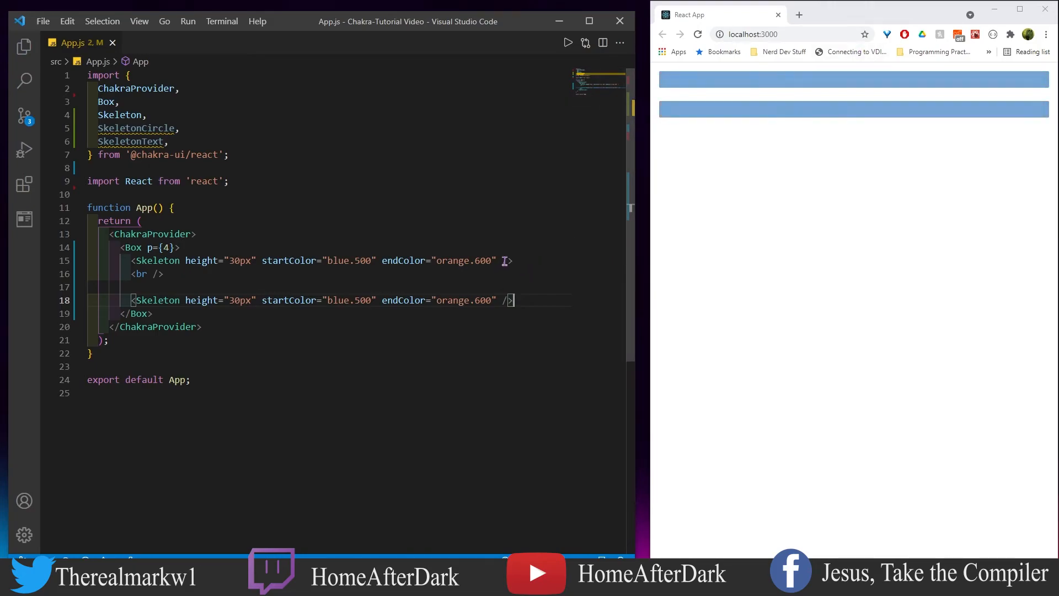
# Add fadeDuration to the first Skeleton, reformat props onto separate lines, set it to 10, and begin speed.
pyautogui.write('/')
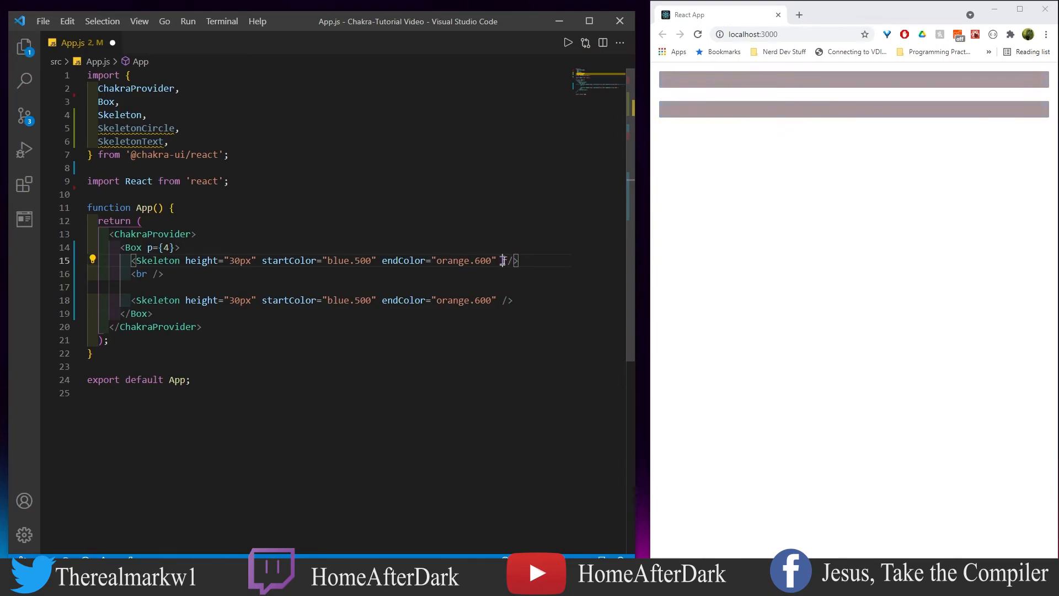
pyautogui.write('fadeDuration')
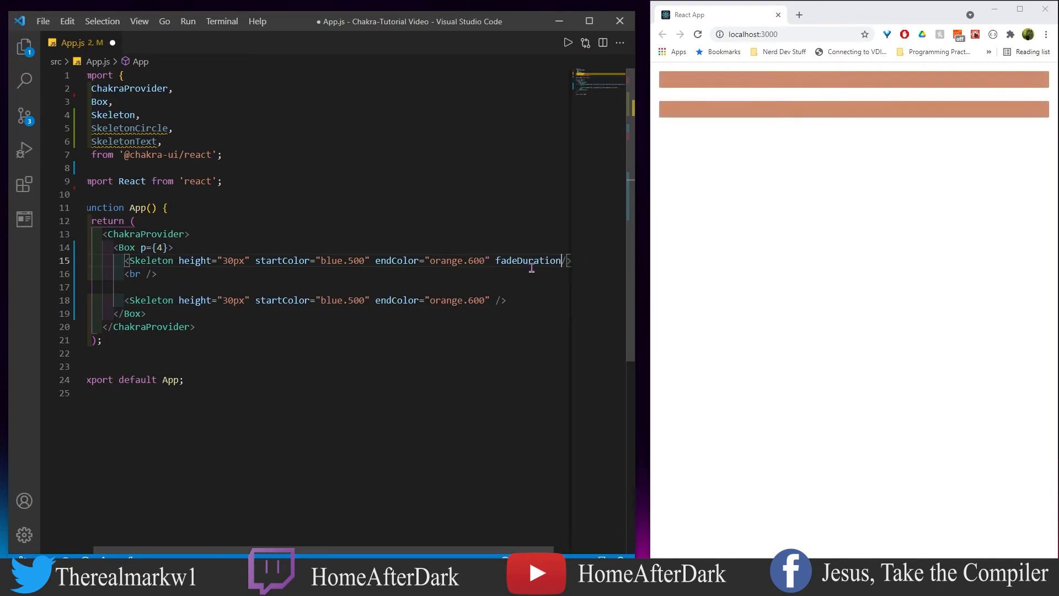
pyautogui.moveTo(530, 261)
pyautogui.write('={')
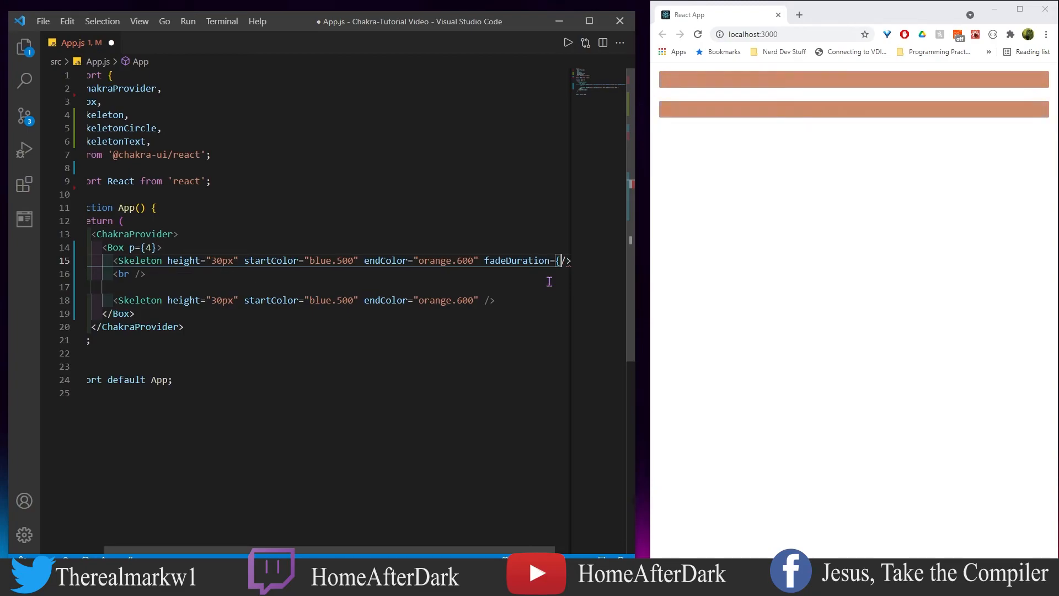
pyautogui.write('4}')
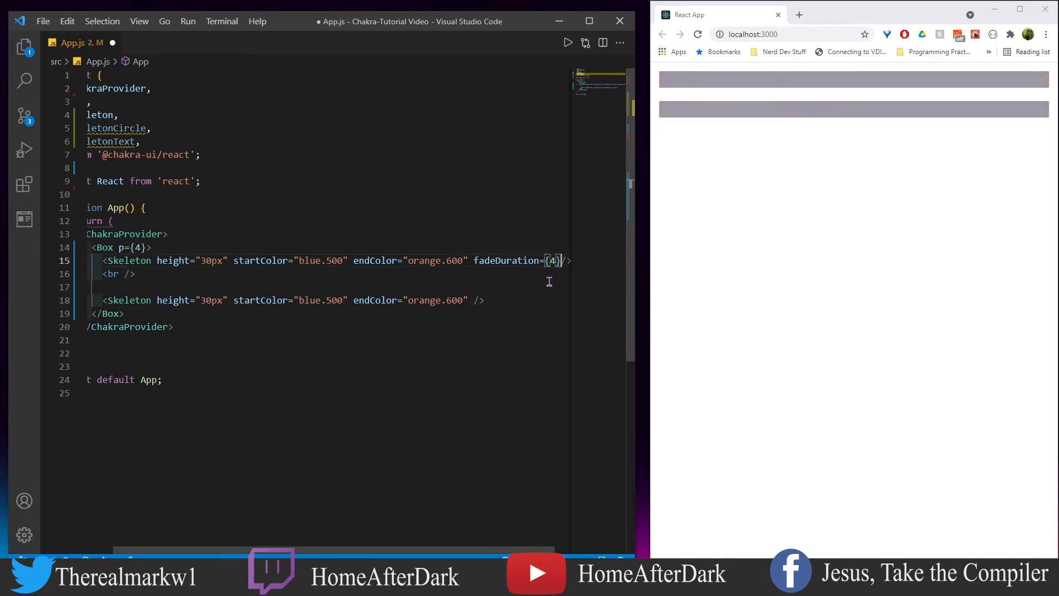
pyautogui.press('ctrl+s')
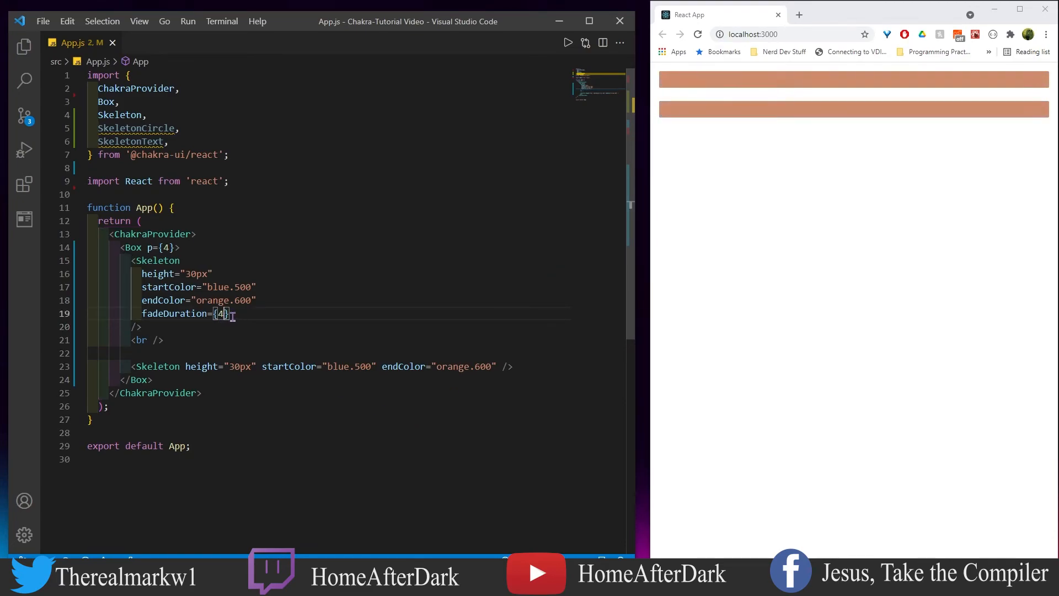
pyautogui.write('10')
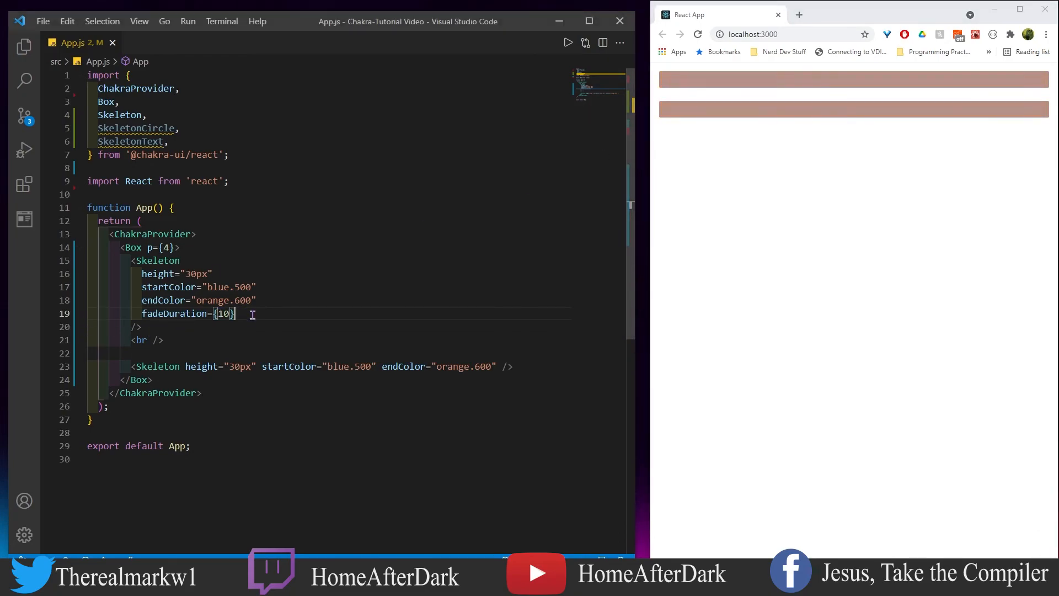
pyautogui.write('speed')
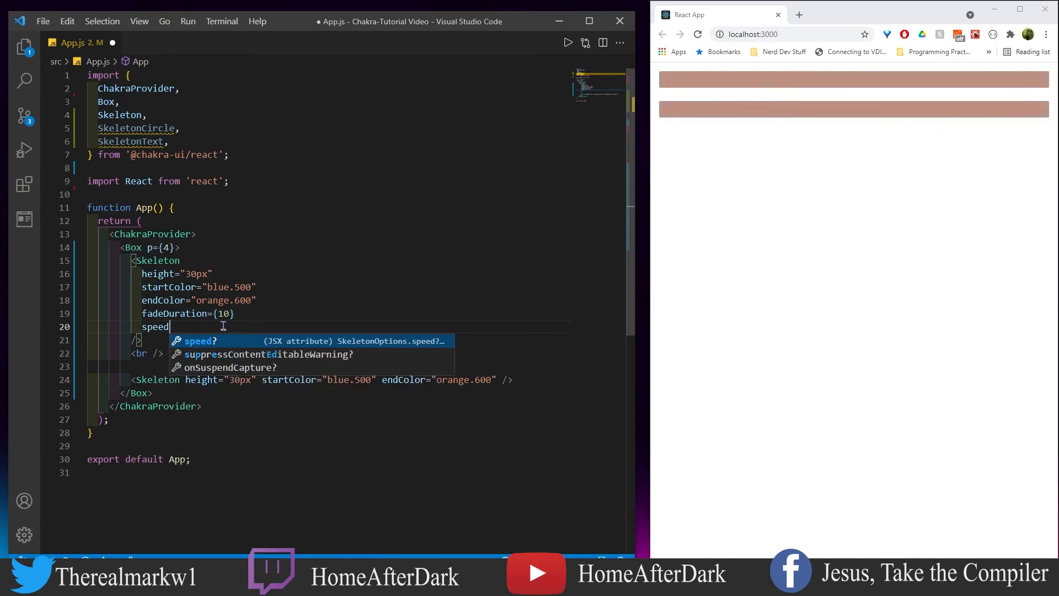
# Give the first Skeleton a speed prop, trying 1, 10 and 100 before settling on 9.
pyautogui.press('Escape')
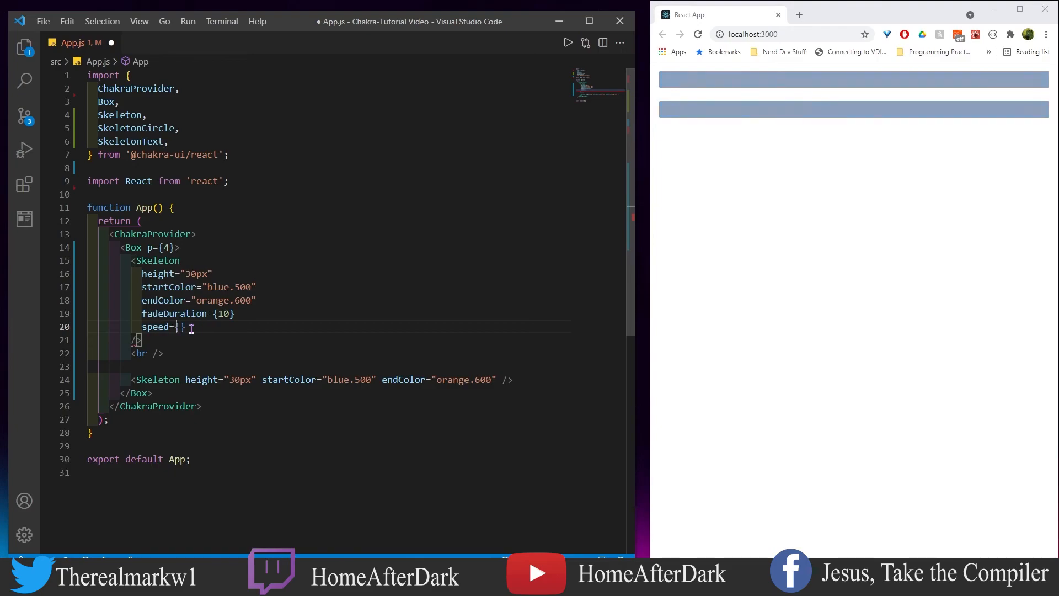
pyautogui.write('1')
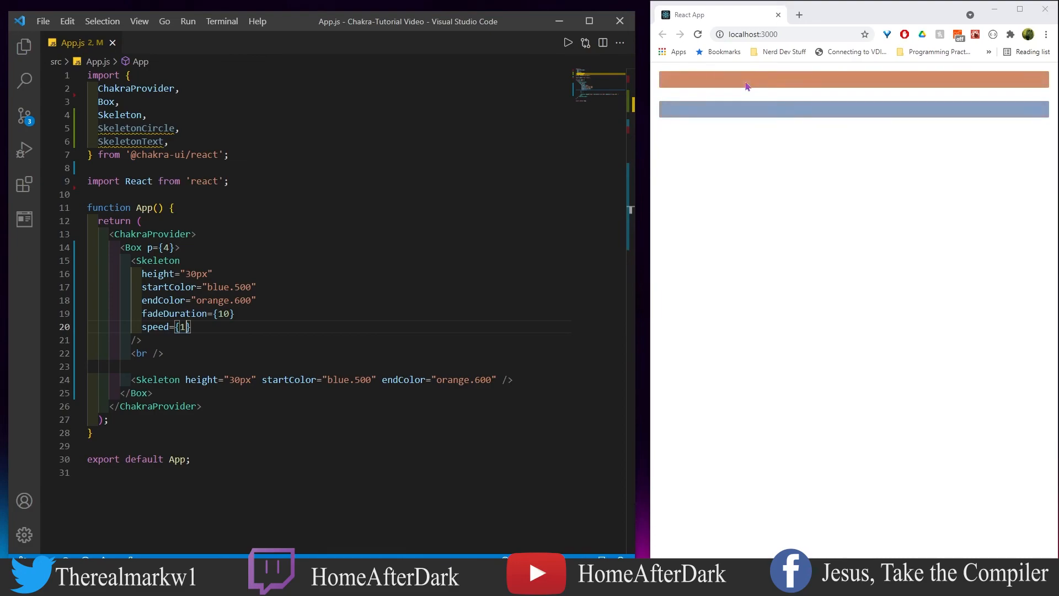
pyautogui.moveTo(195, 325)
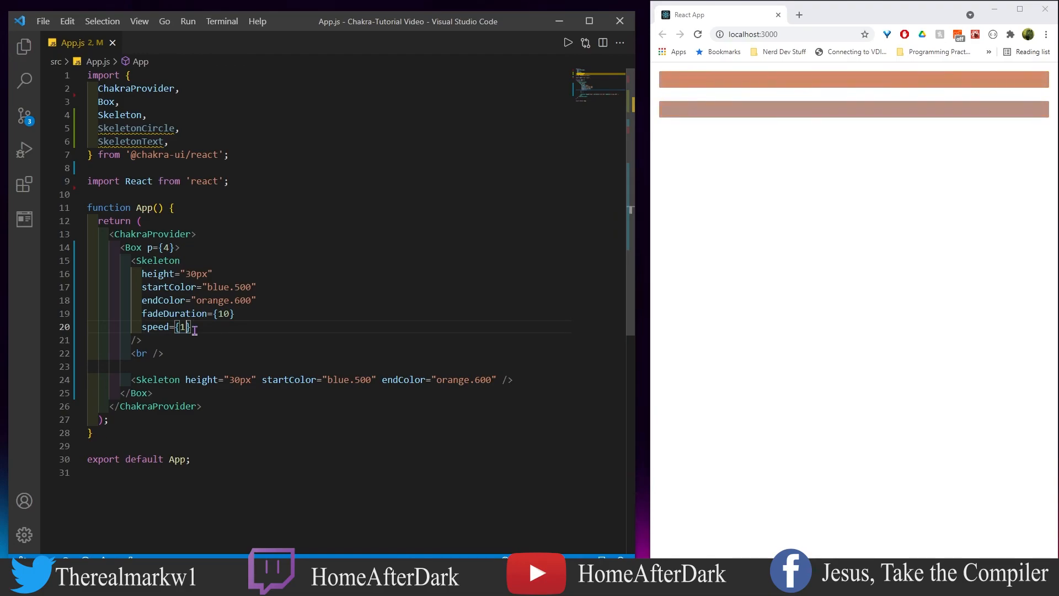
pyautogui.write('0')
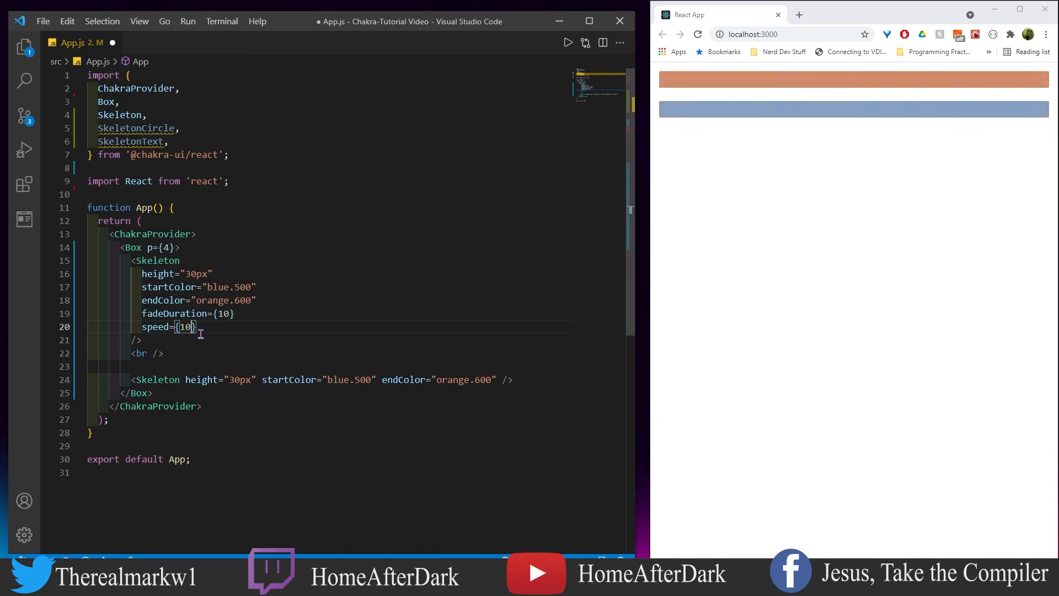
pyautogui.write('0')
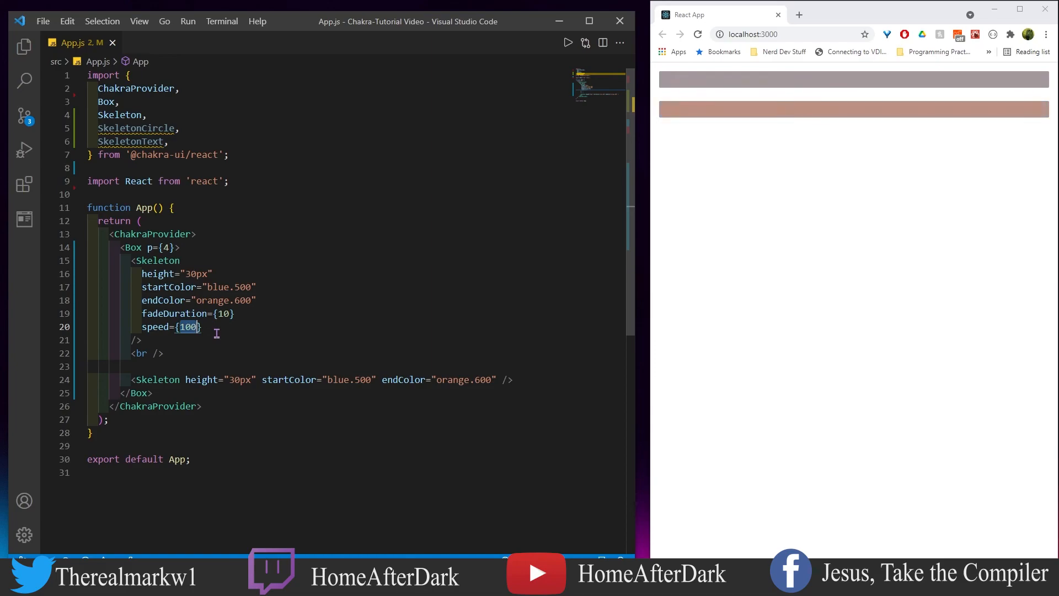
pyautogui.press('Backspace')
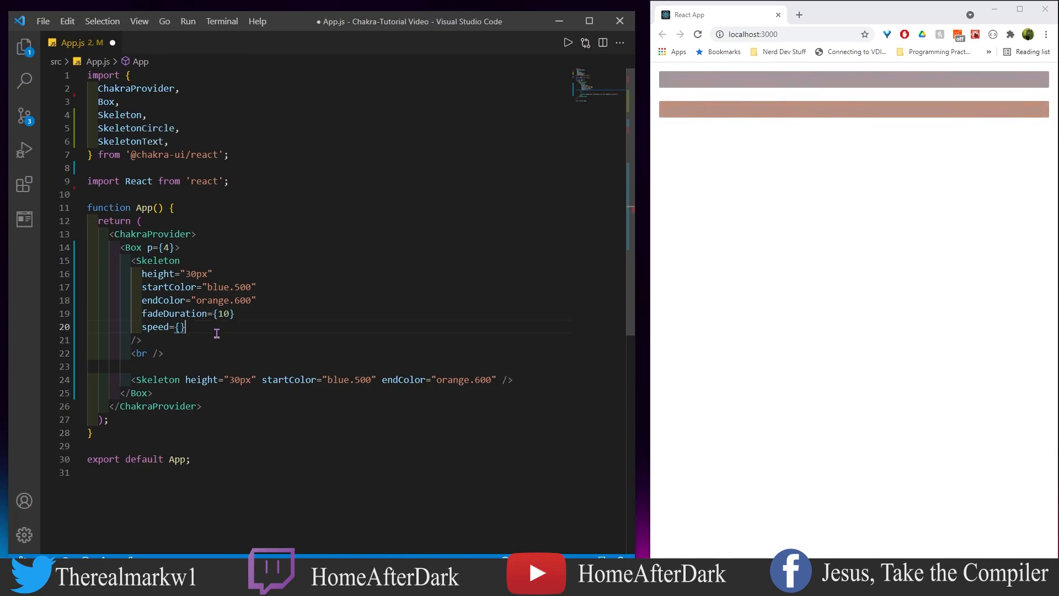
pyautogui.write('9')
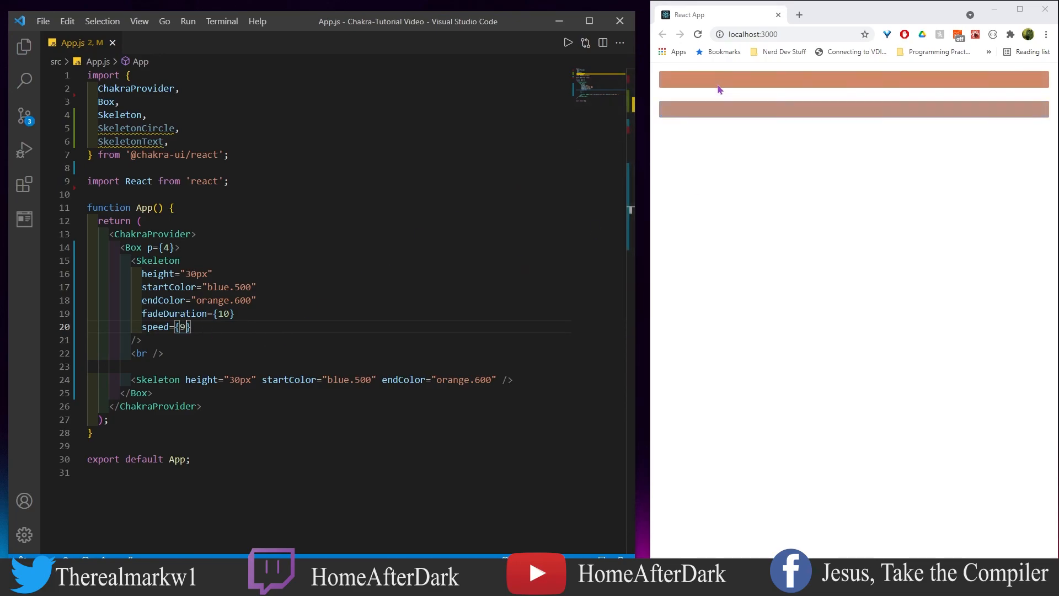
pyautogui.moveTo(201, 328)
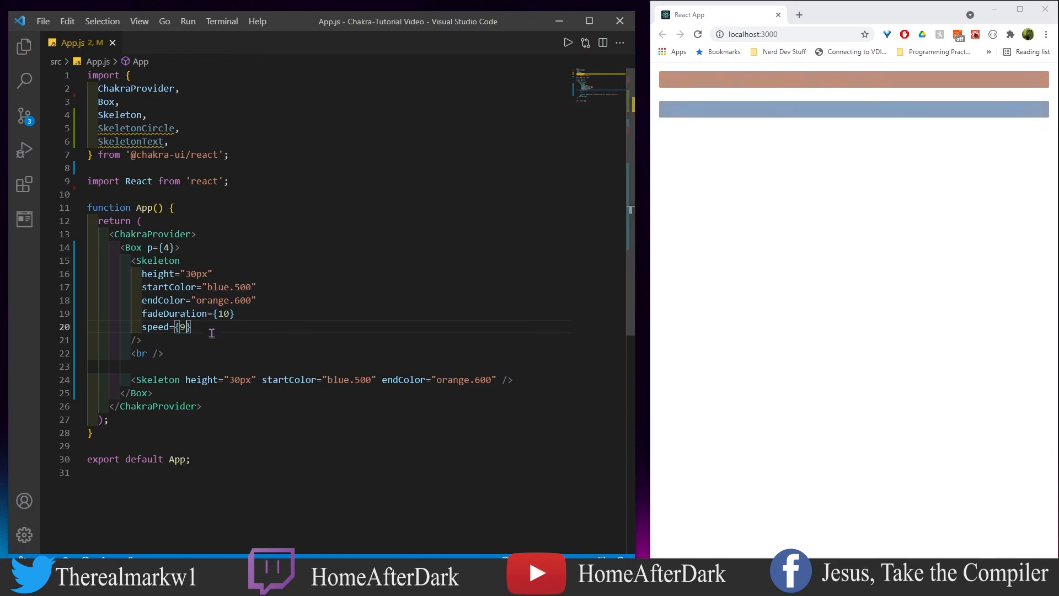
pyautogui.moveTo(226, 356)
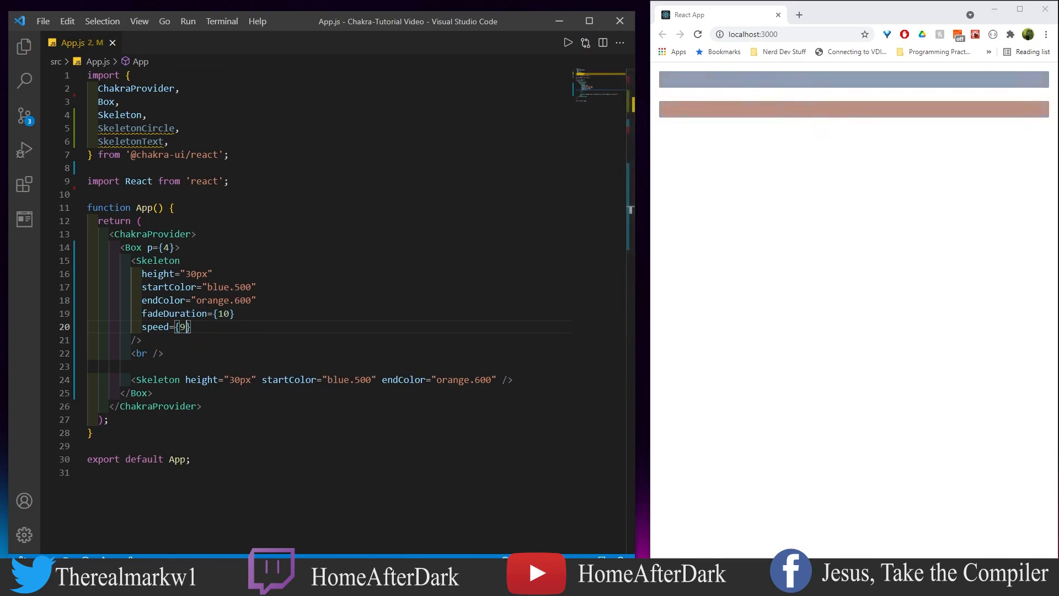
pyautogui.moveTo(170, 286)
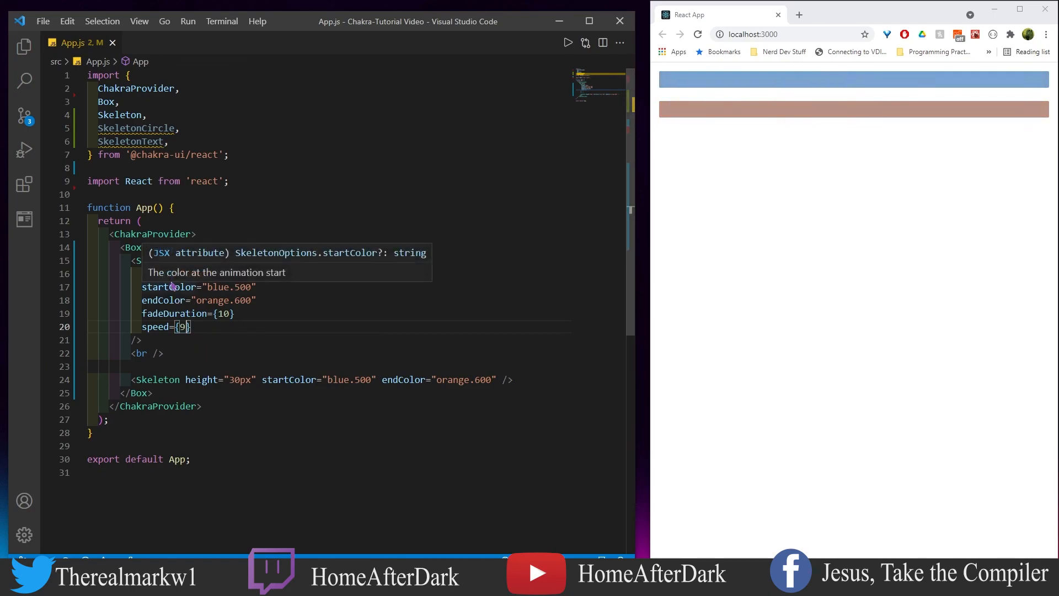